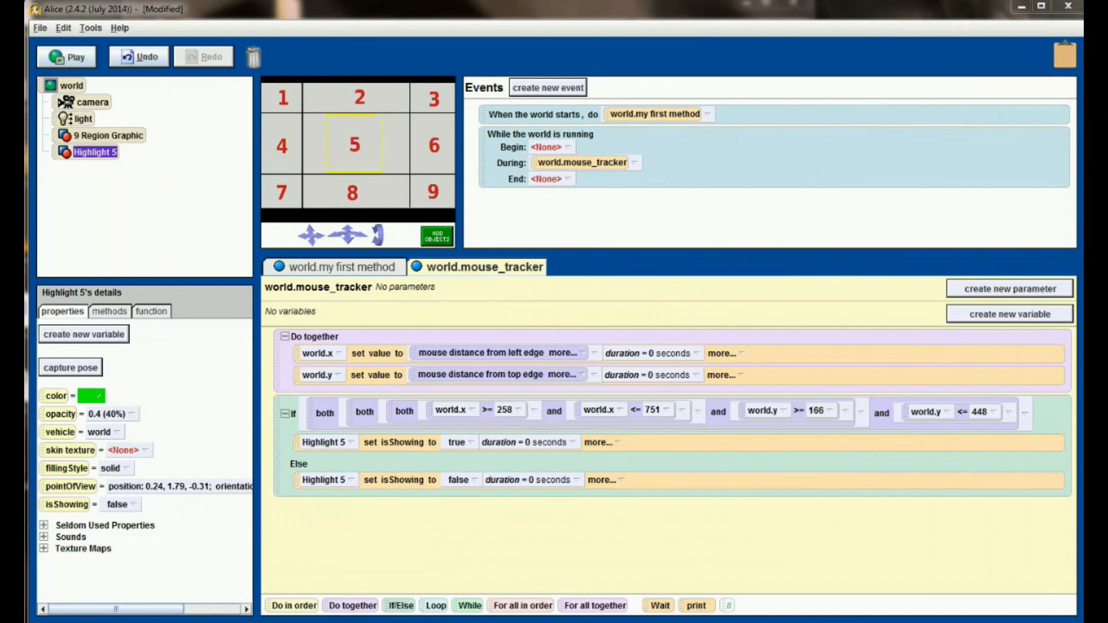
mouse_move(279, 389)
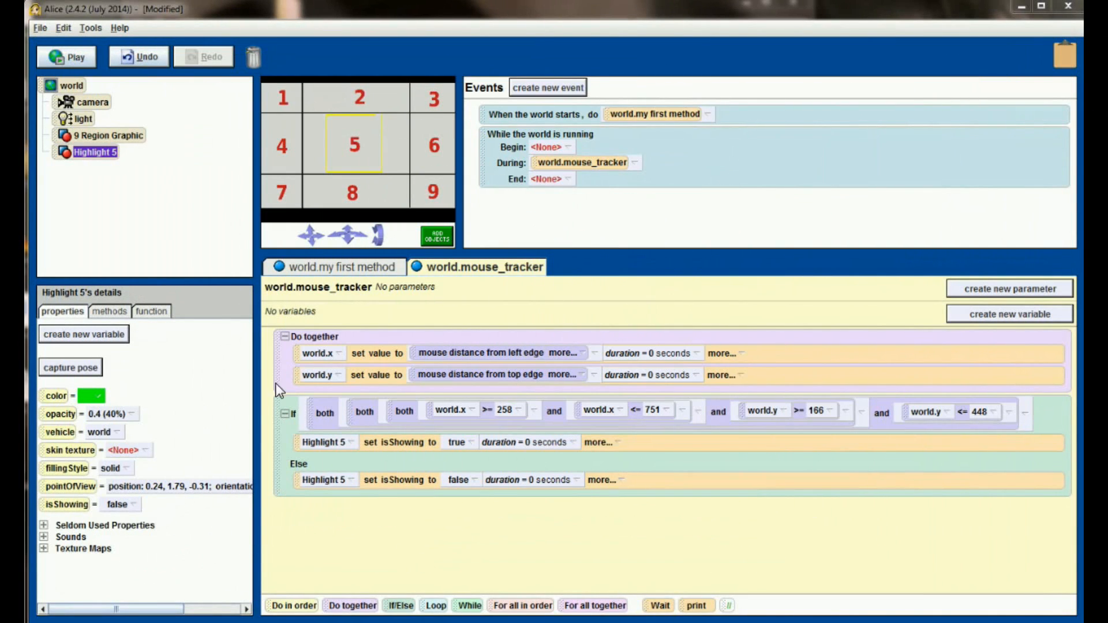
Step: Run the world to test the region 5 highlight before setting up the scene
click(67, 57)
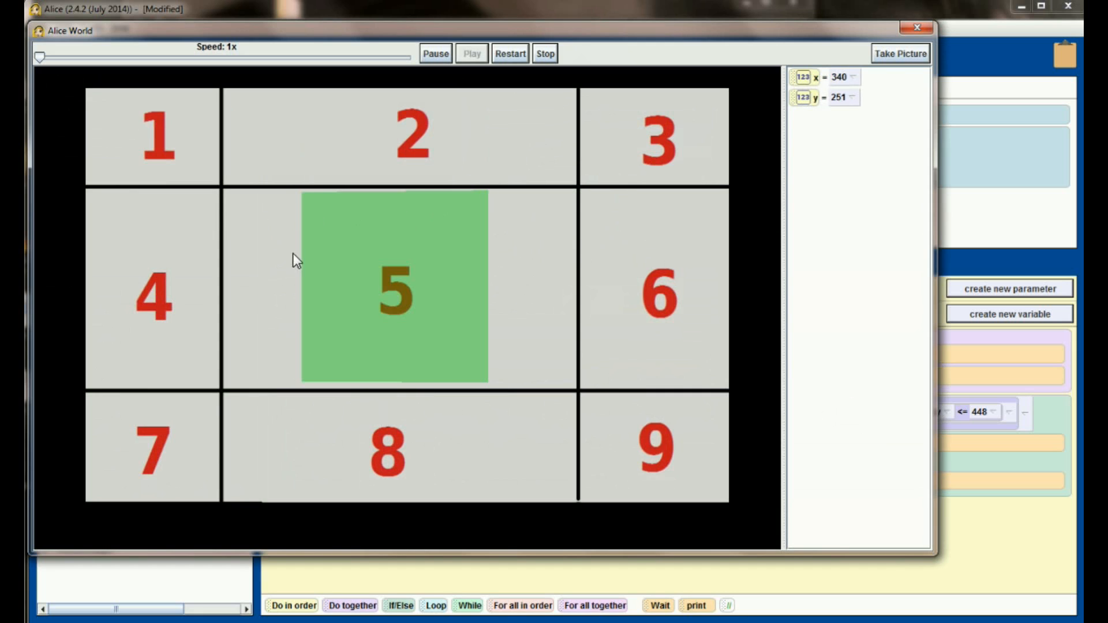
mouse_move(526, 342)
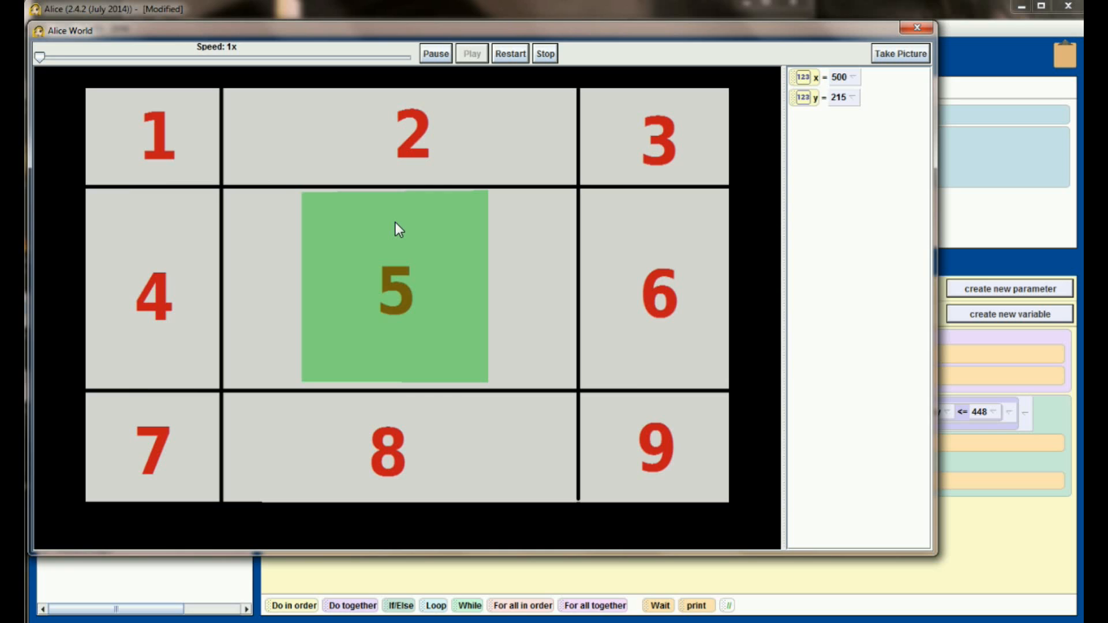
mouse_move(445, 272)
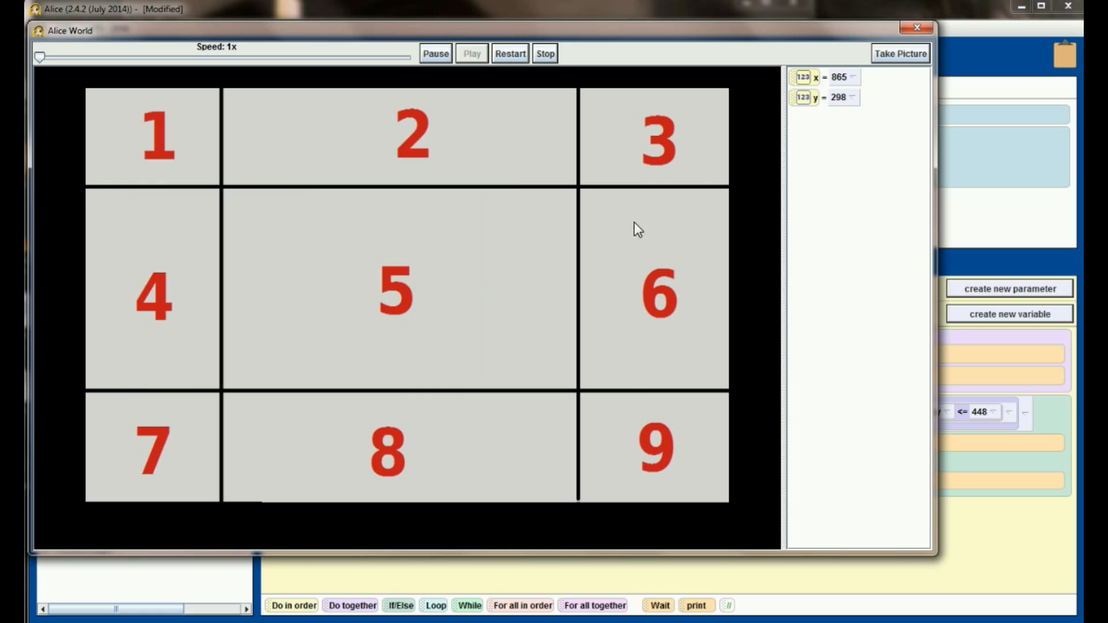
mouse_move(708, 319)
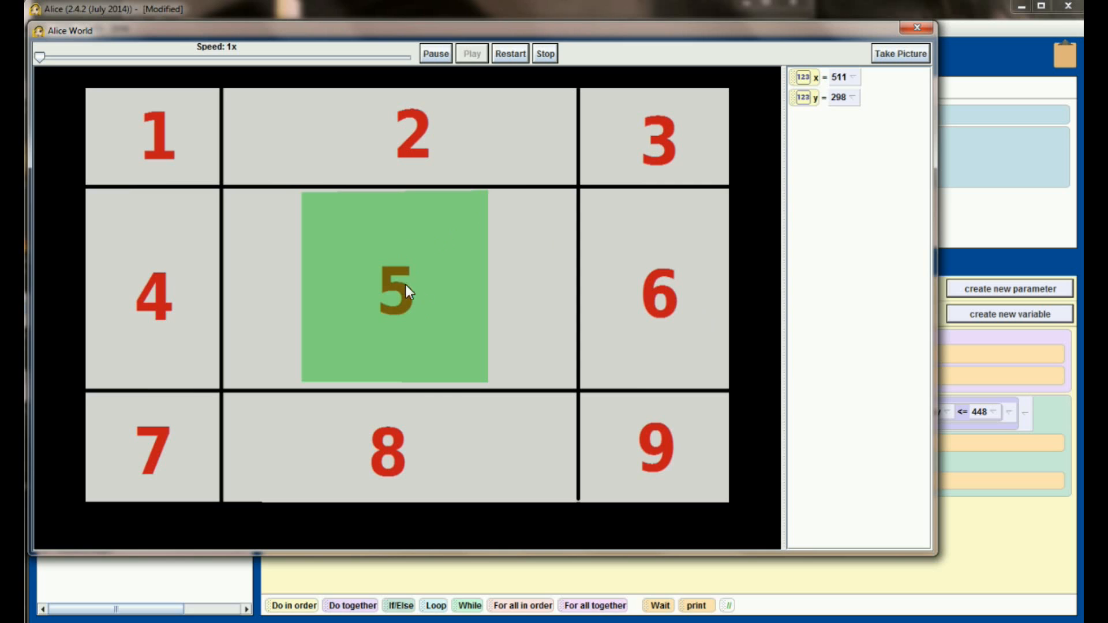
mouse_move(367, 260)
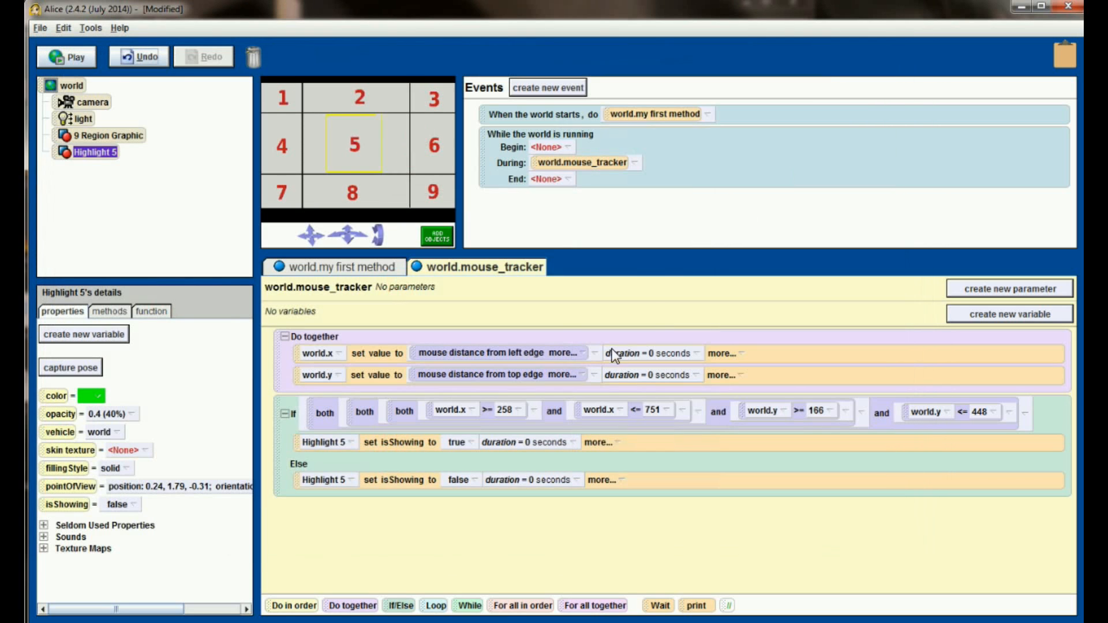
mouse_move(581, 502)
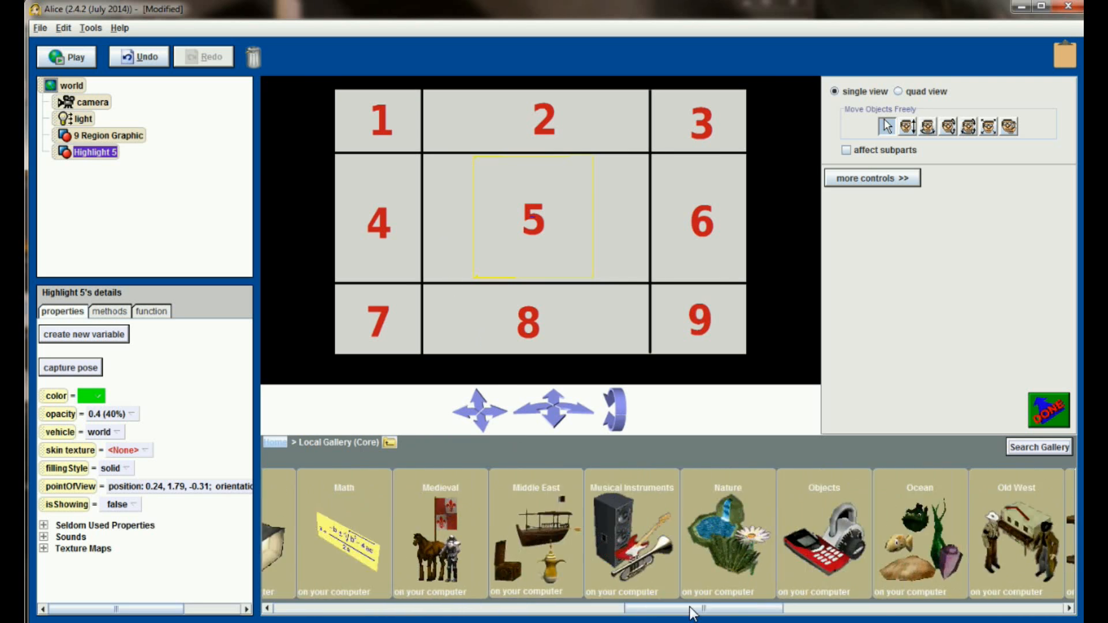
Step: Create a 3D text reading 'You are in the Region' in Times New Roman
click(1025, 531)
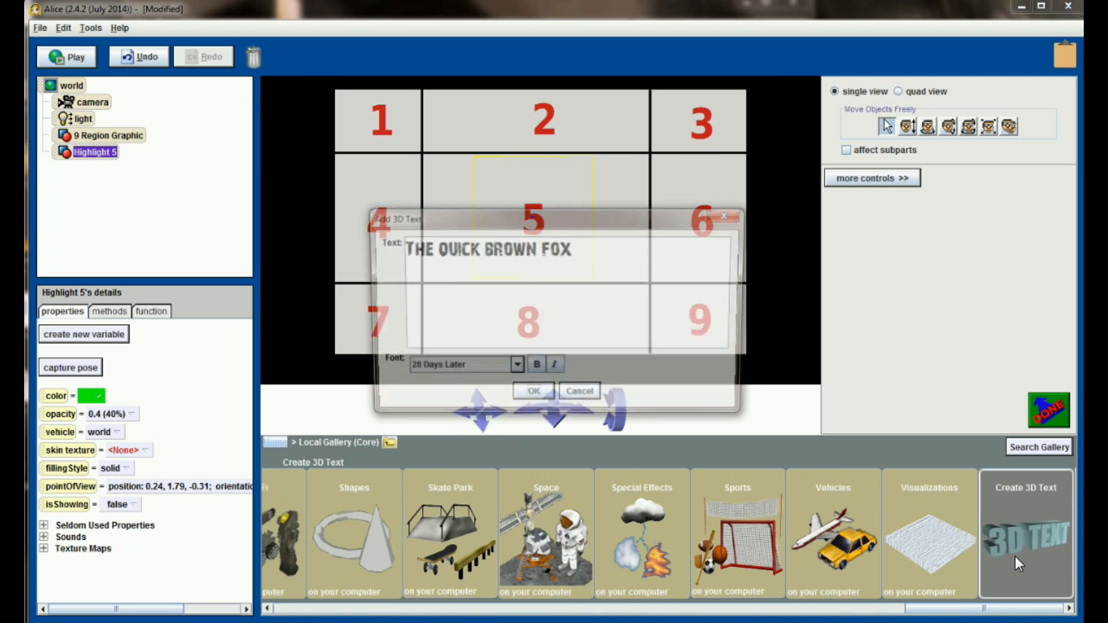
click(515, 368)
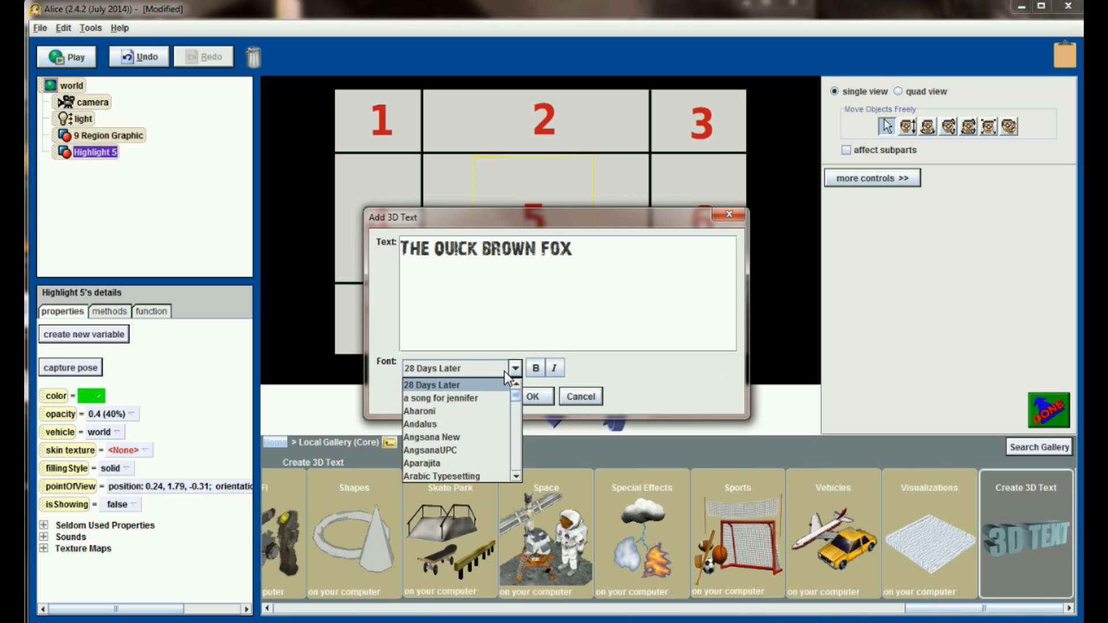
click(452, 367)
text(You A)
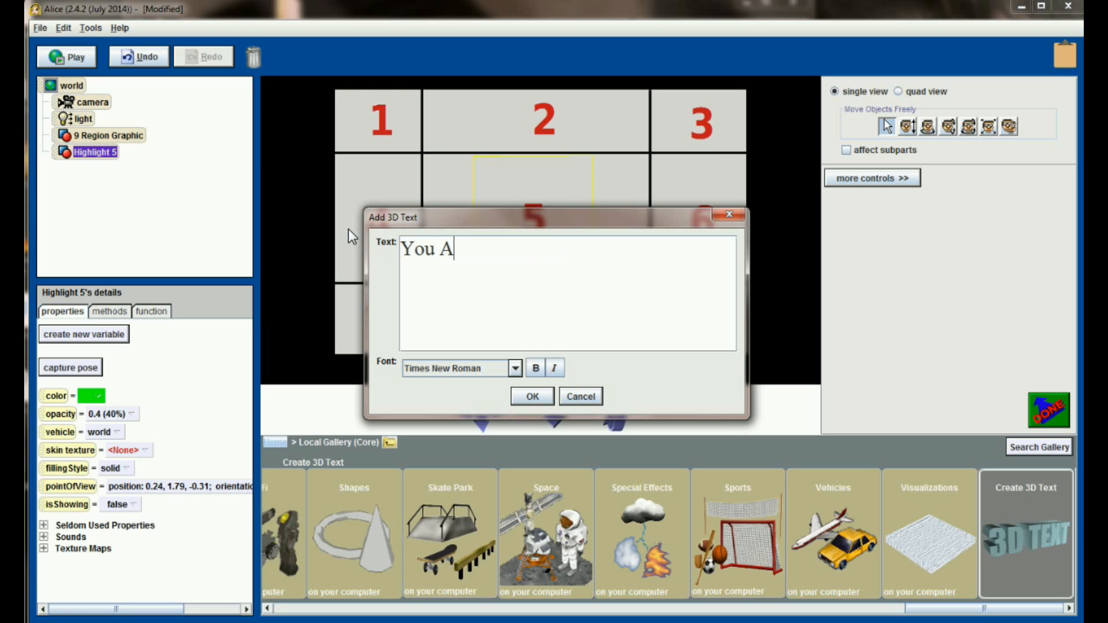
text(re in the)
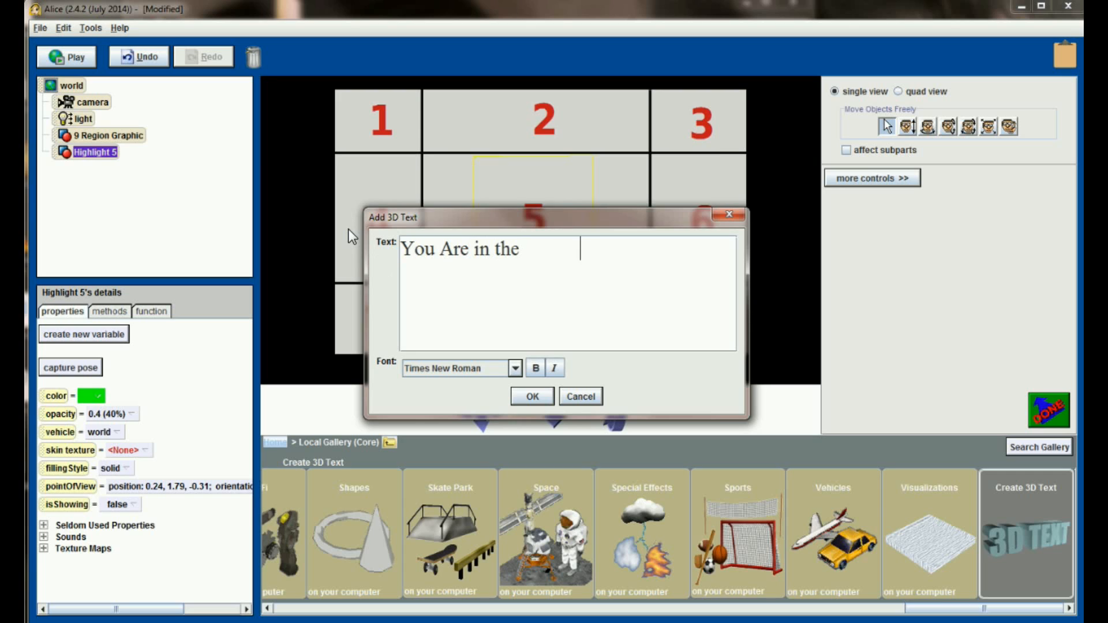
text(Region)
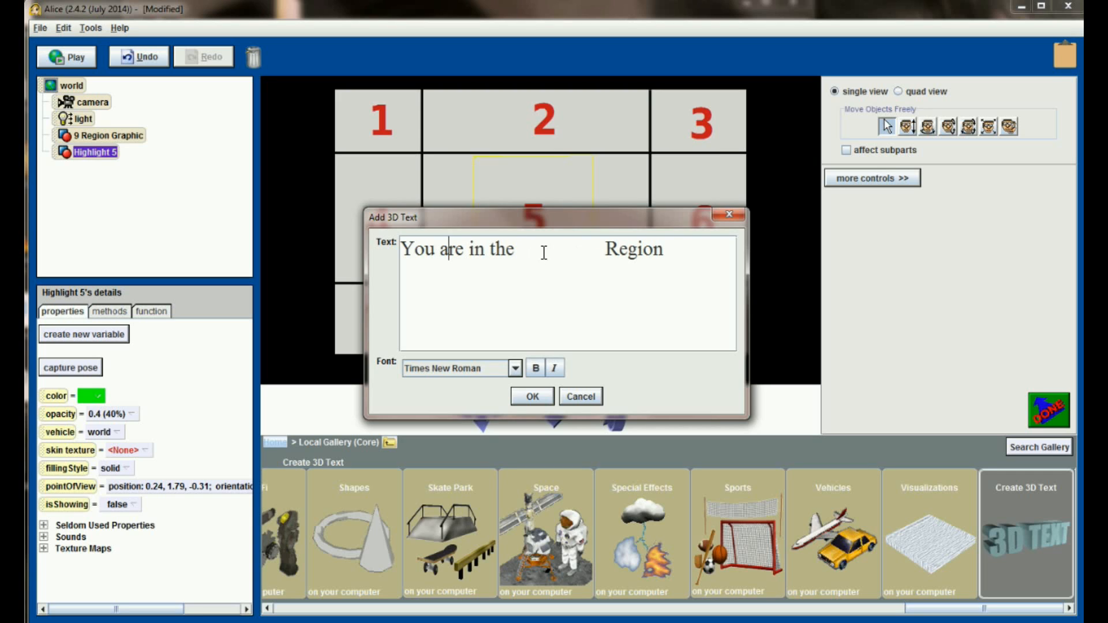
mouse_move(533, 394)
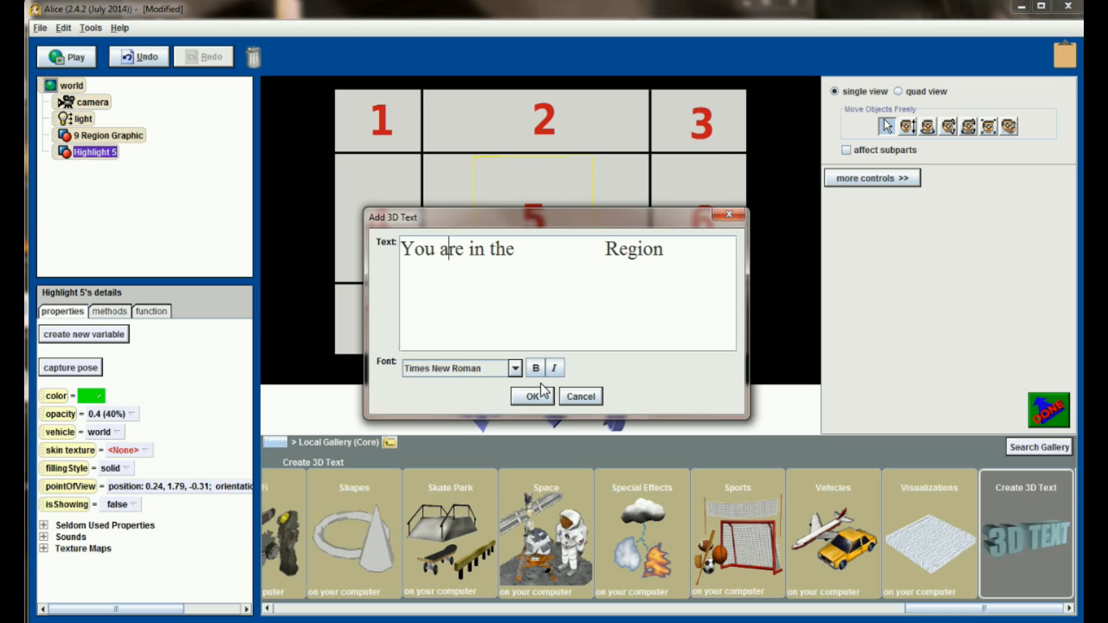
click(530, 396)
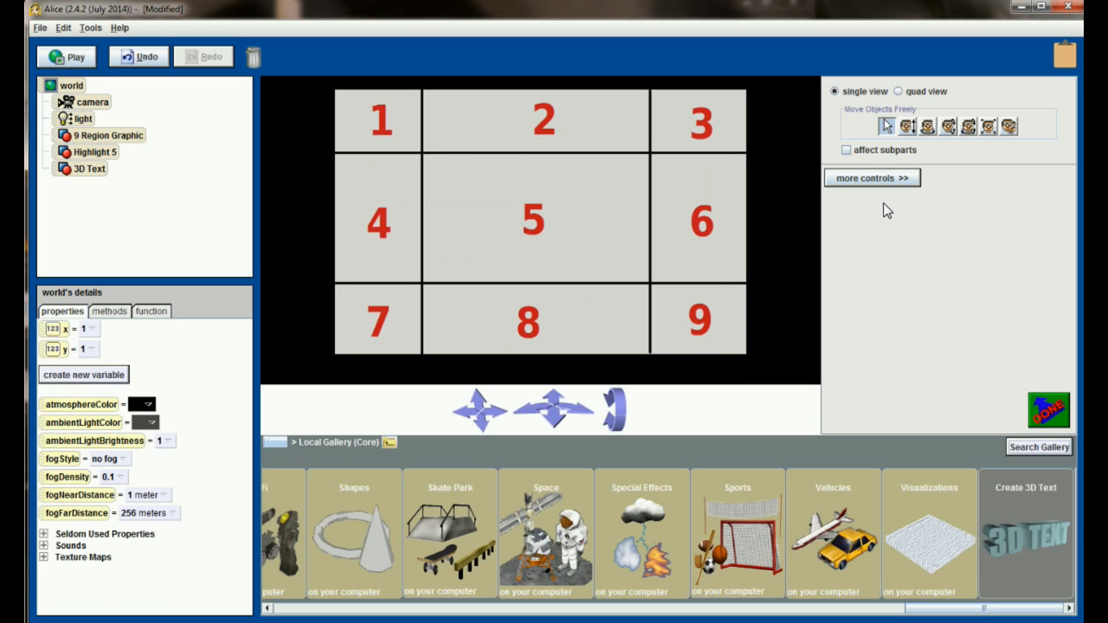
mouse_move(820, 208)
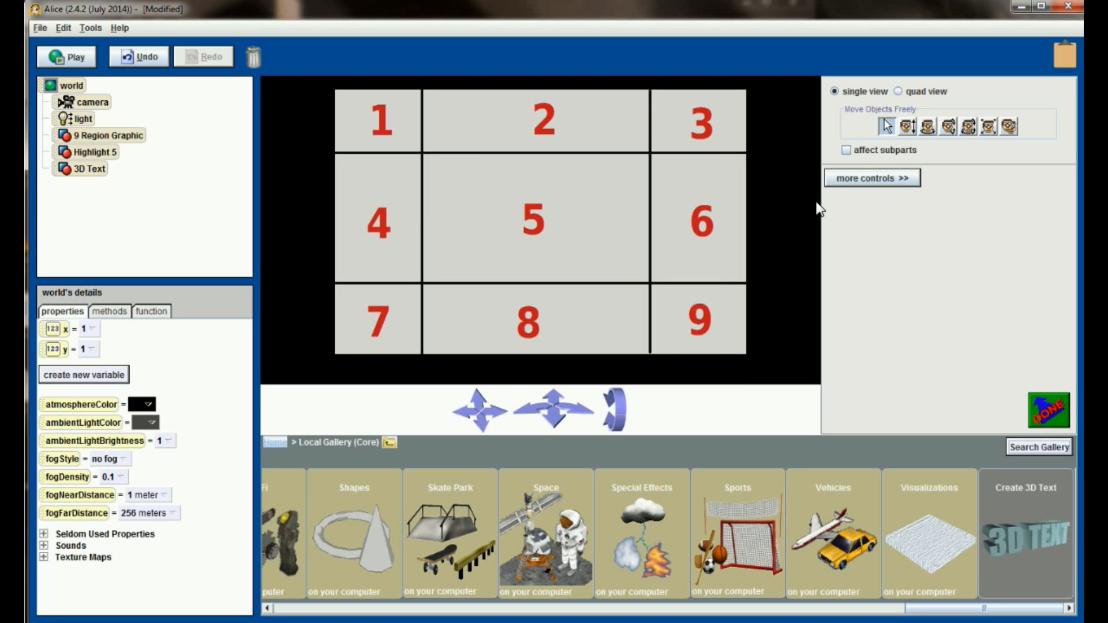
Step: Save the current camera position as a dummy from the extra controls
click(872, 178)
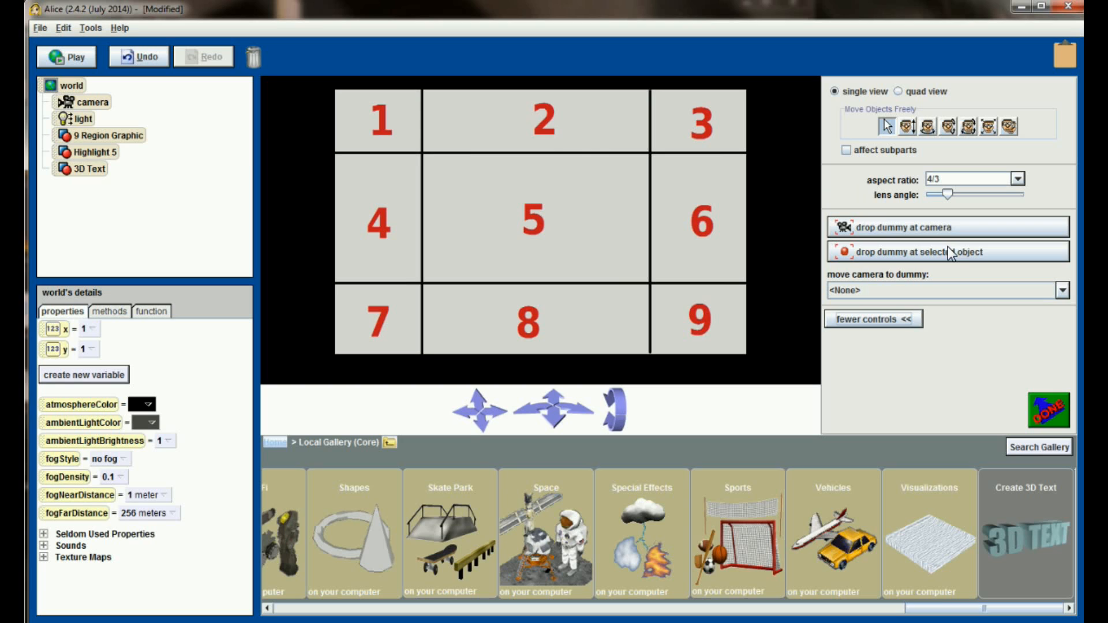
click(904, 227)
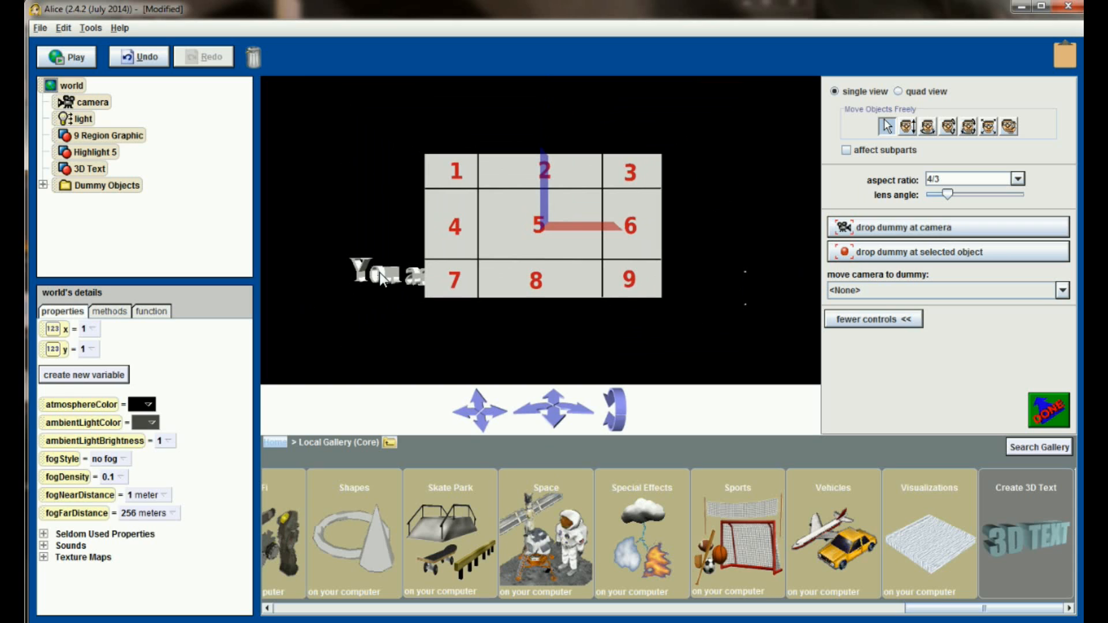
Step: Colour the 3D text blue and turn it to face the viewer
click(90, 168)
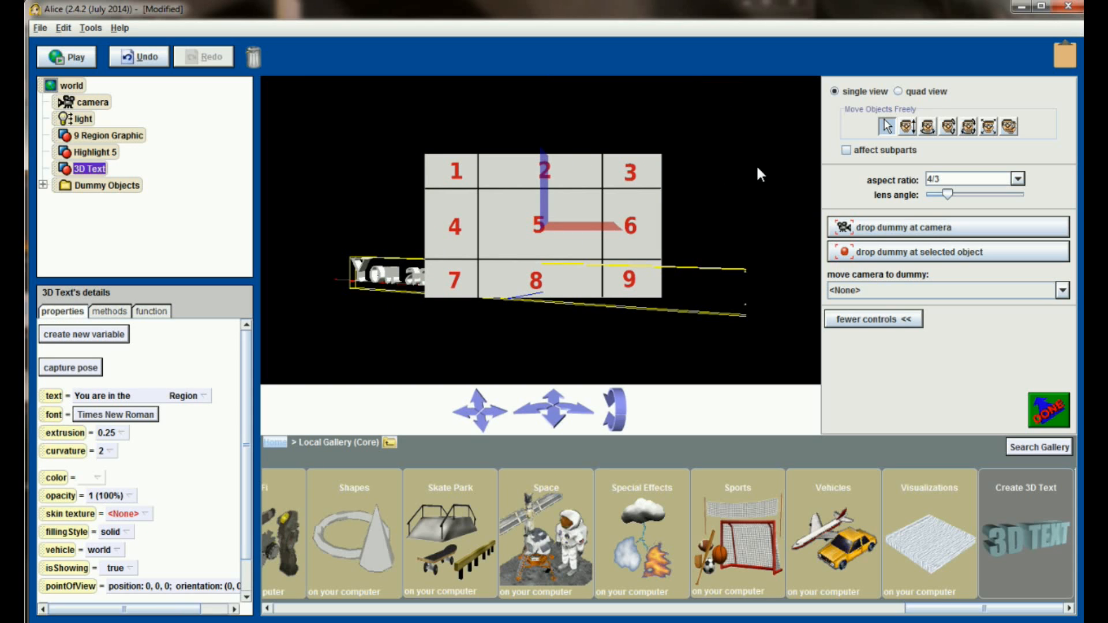
mouse_move(153, 475)
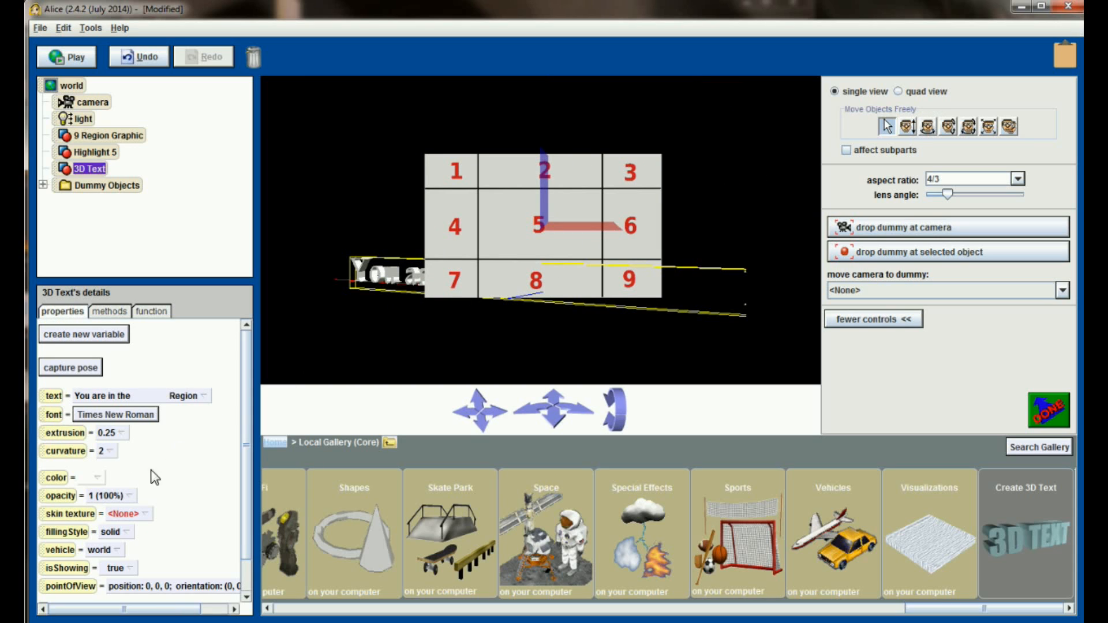
click(94, 477)
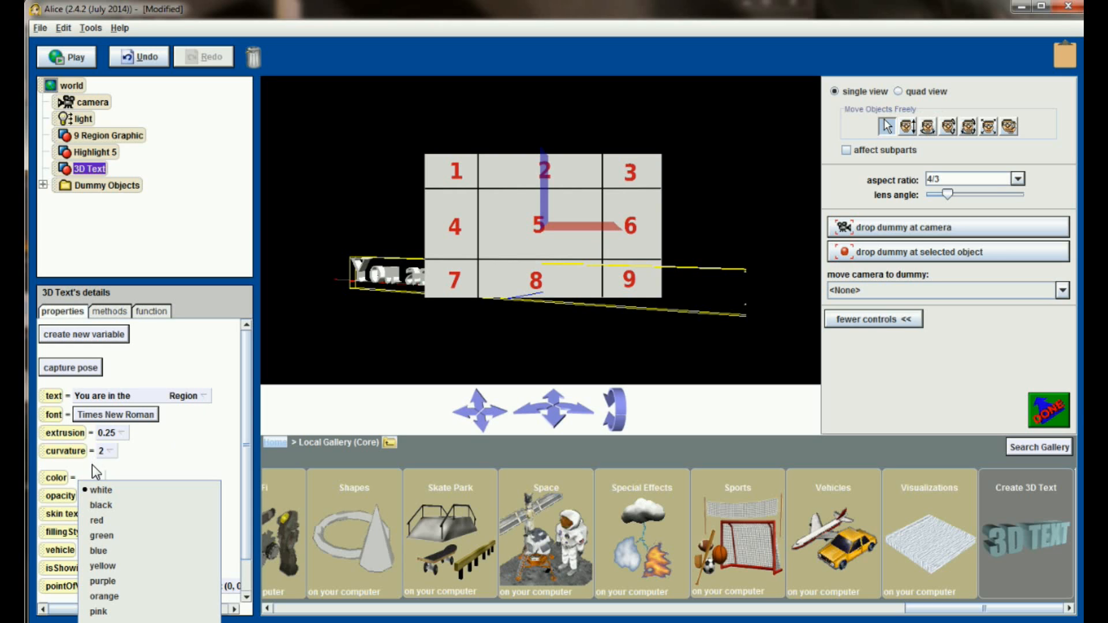
click(97, 551)
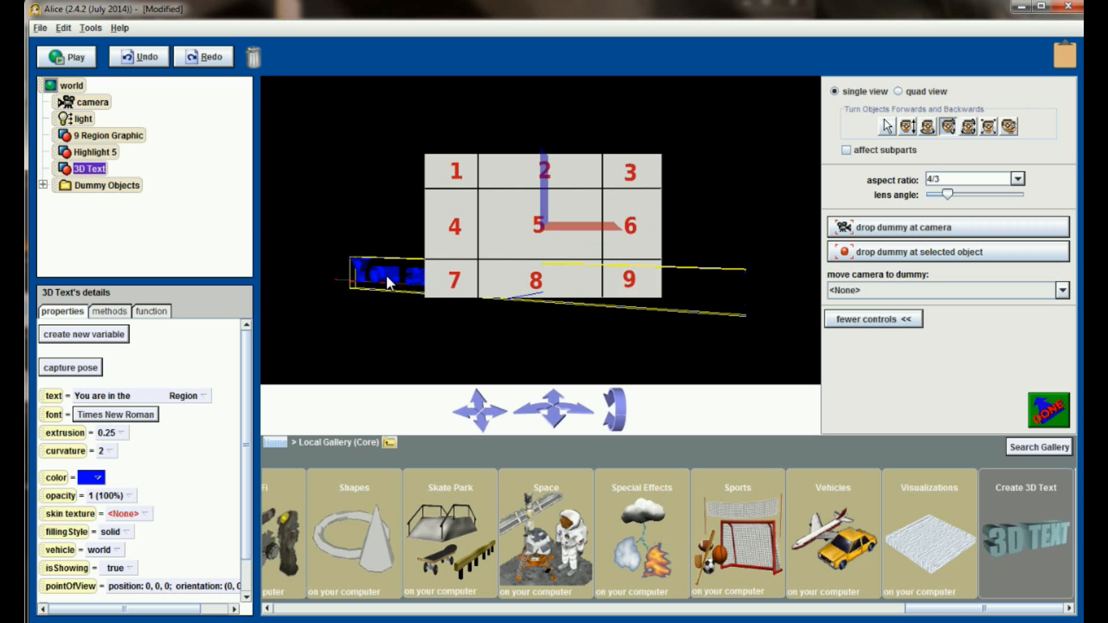
right_click(385, 282)
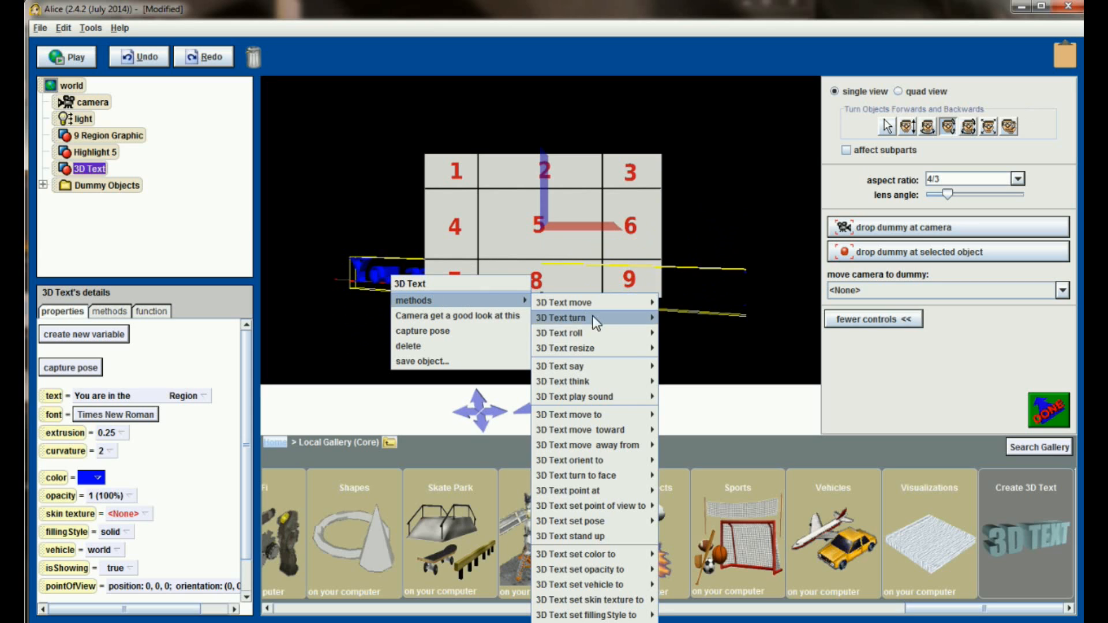
mouse_move(580, 474)
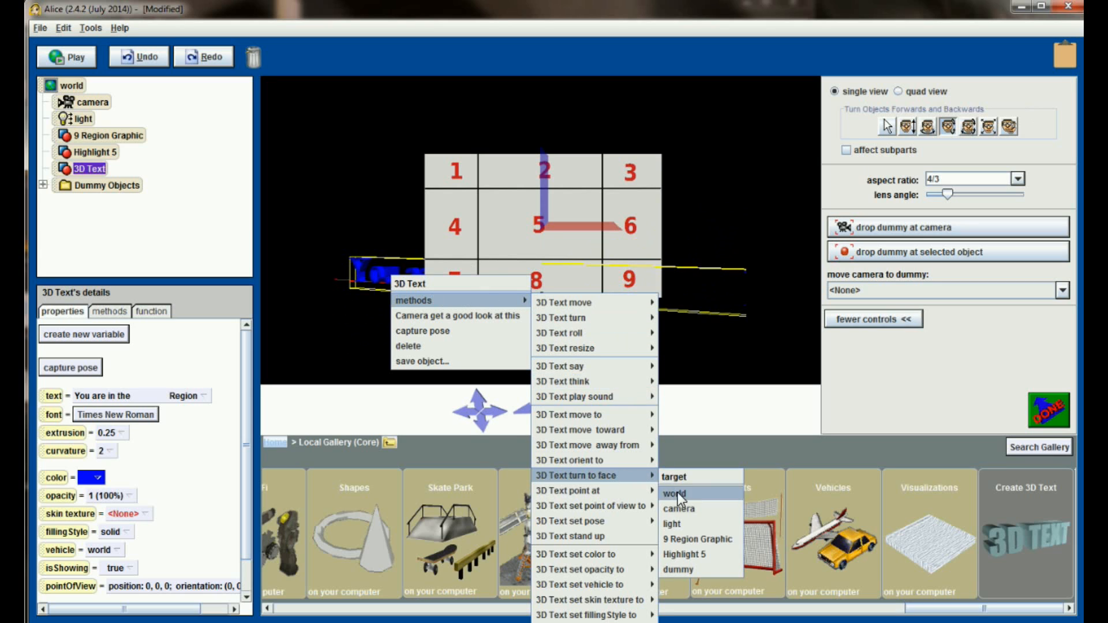
click(675, 493)
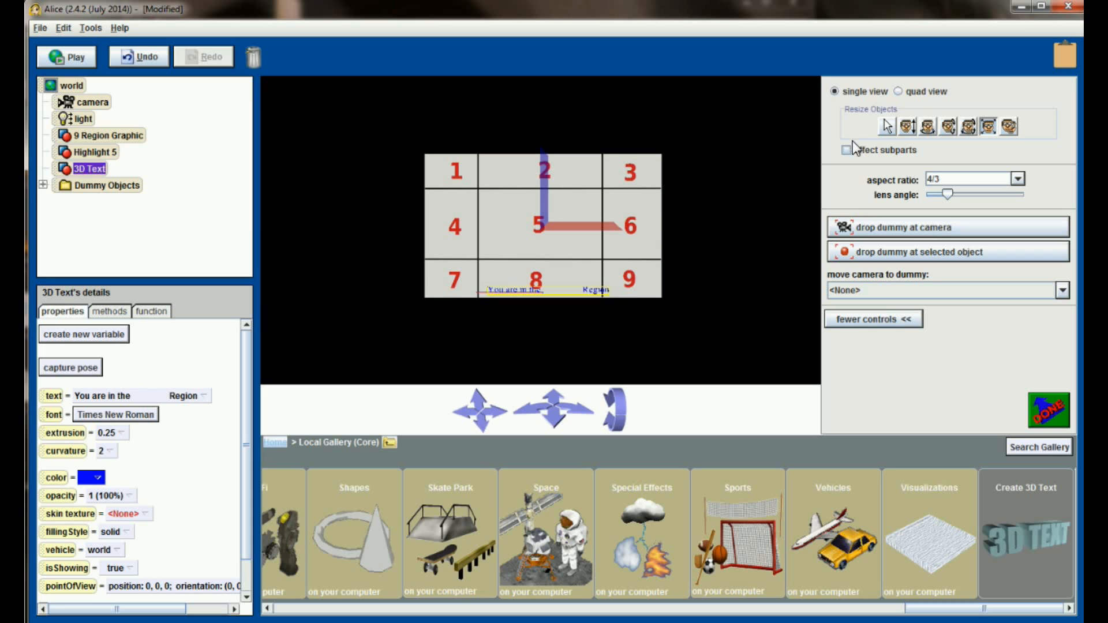
mouse_move(703, 293)
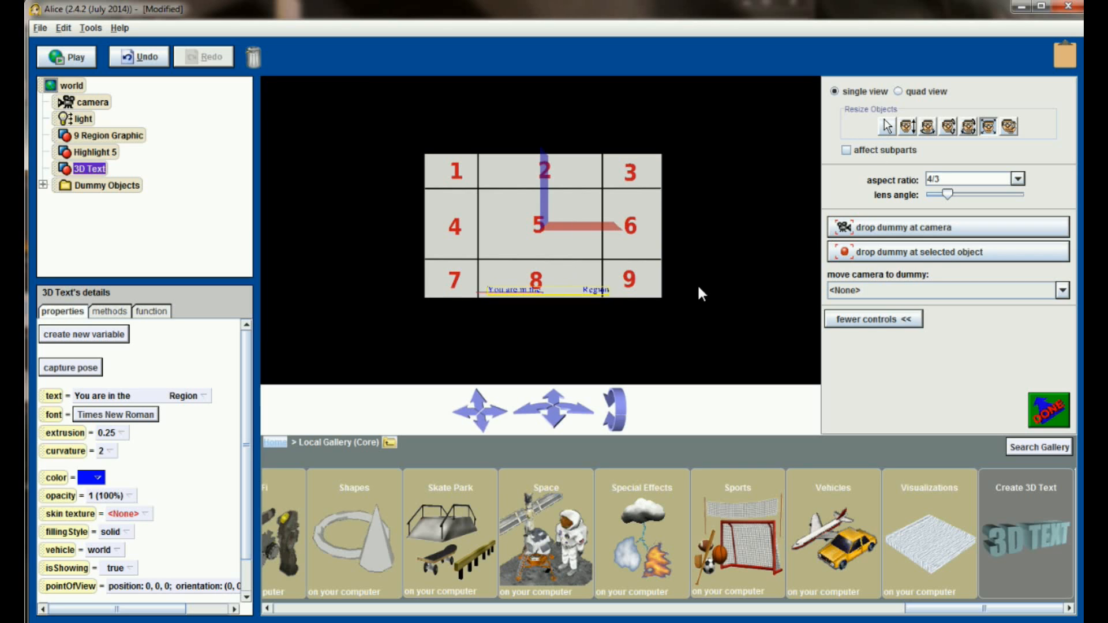
click(943, 290)
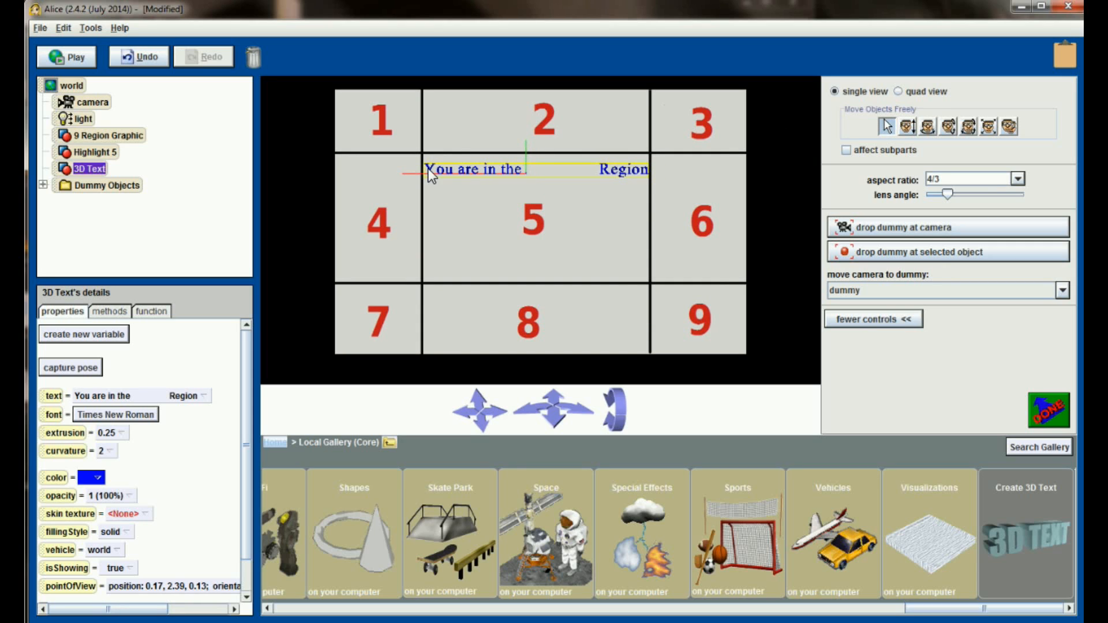
mouse_move(480, 200)
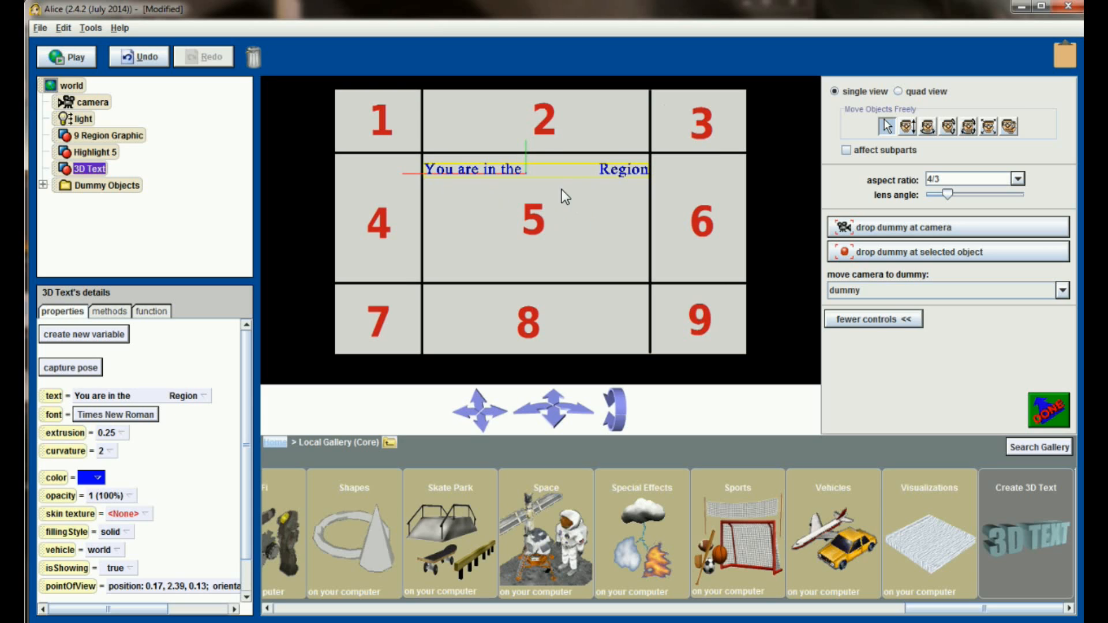
mouse_move(516, 186)
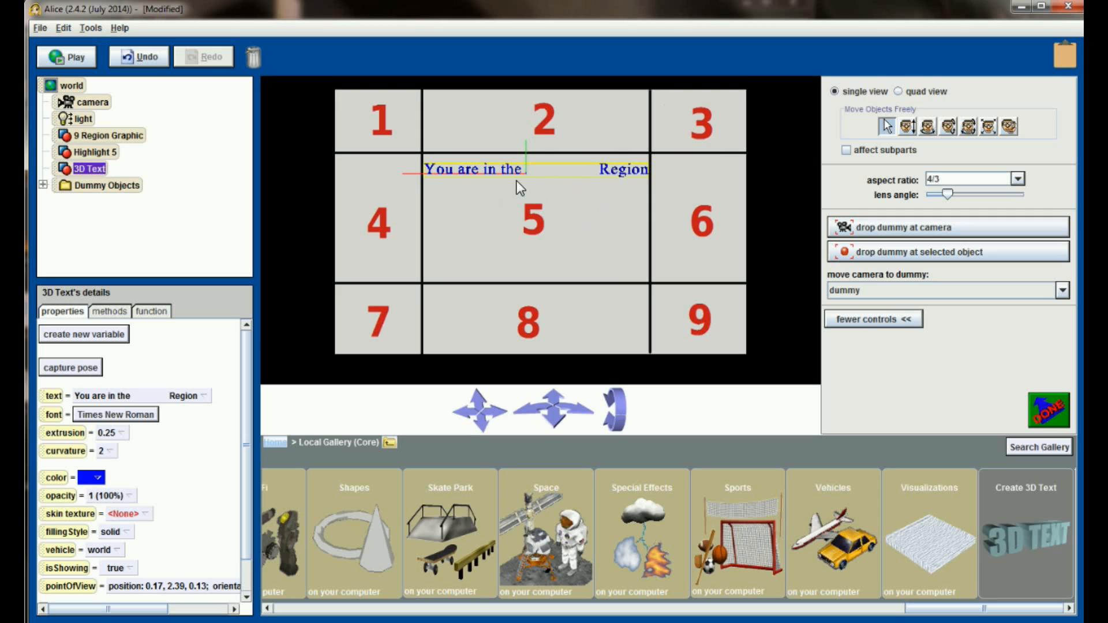
mouse_move(397, 240)
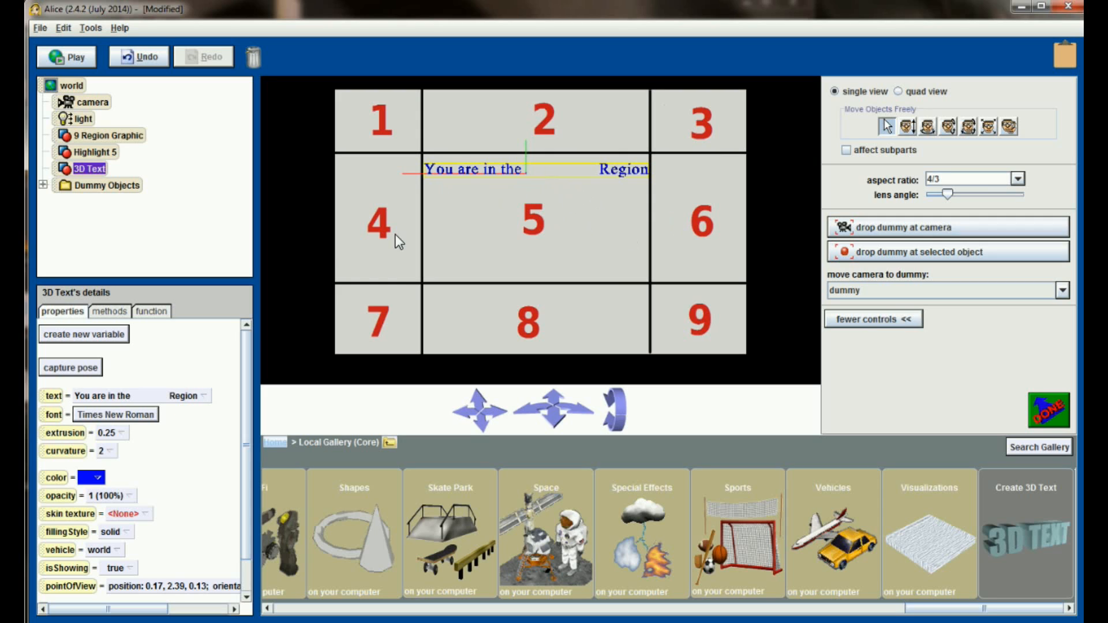
right_click(89, 169)
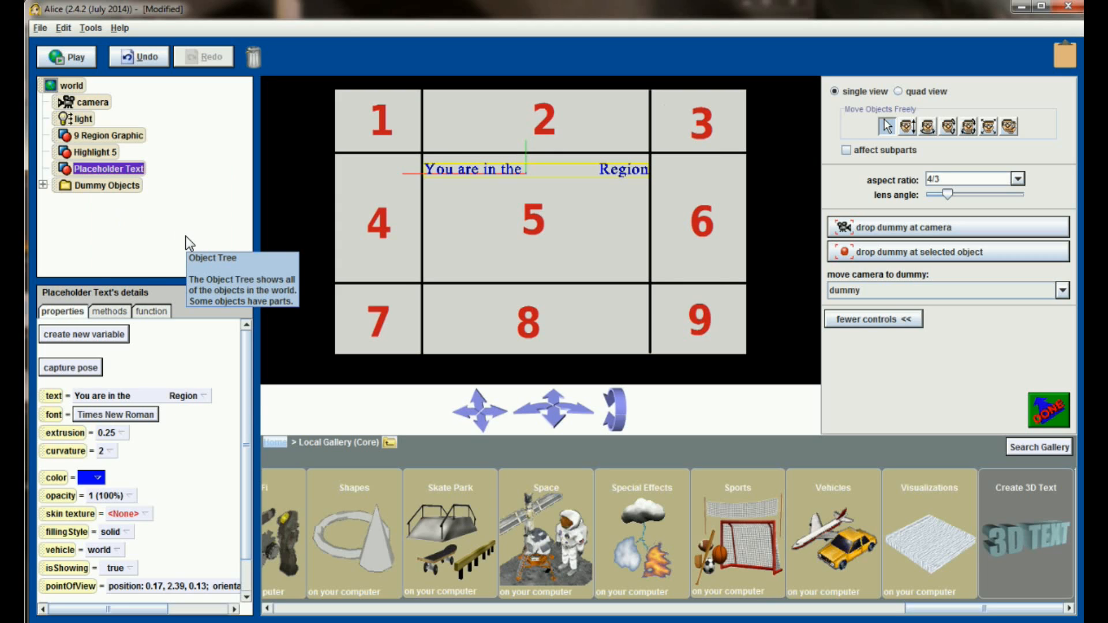
mouse_move(341, 232)
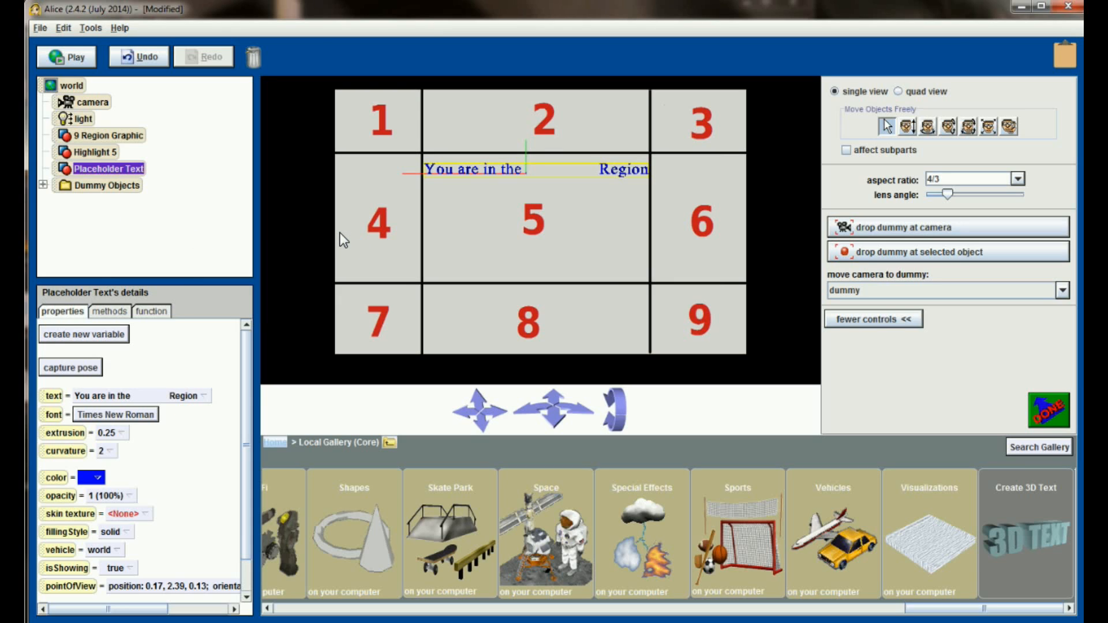
mouse_move(564, 175)
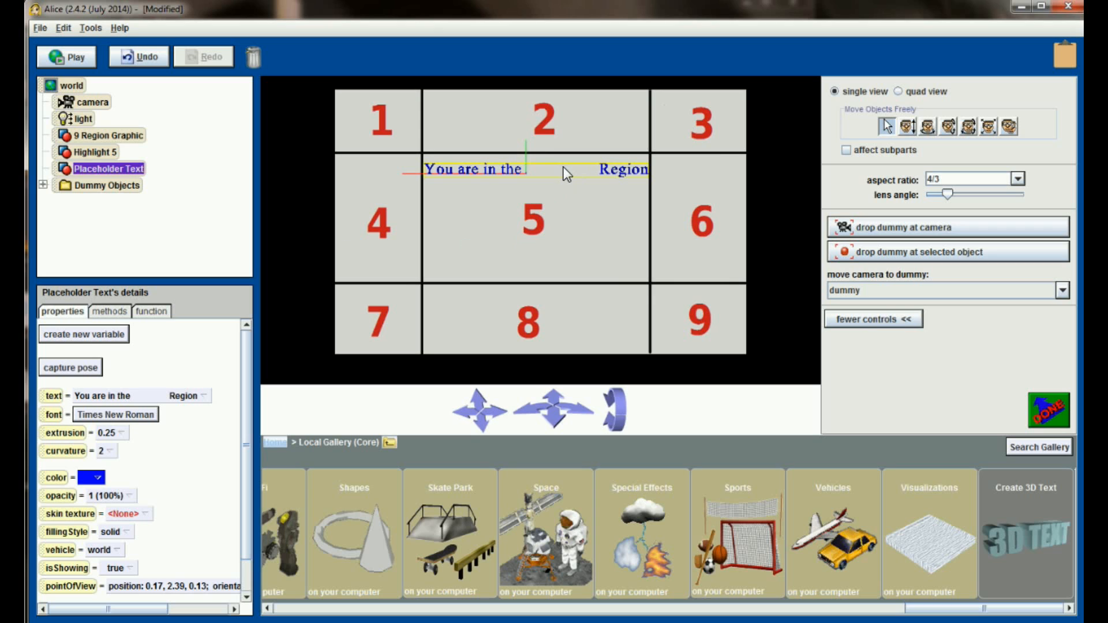
mouse_move(581, 193)
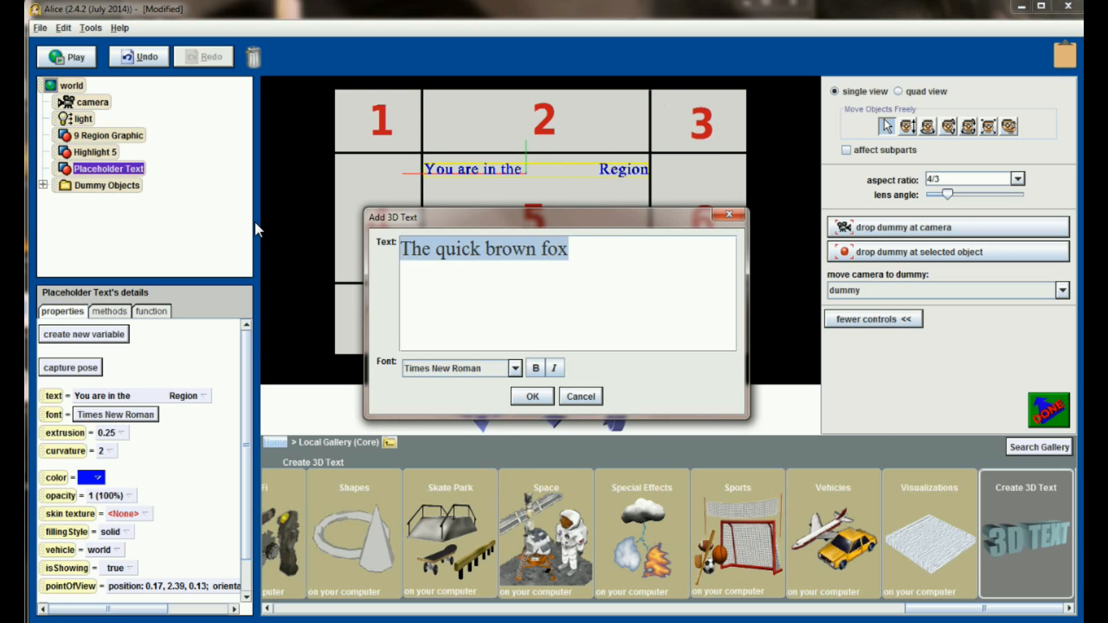
Step: Create a second 3D text object reading 'incorrect'
text(incorr)
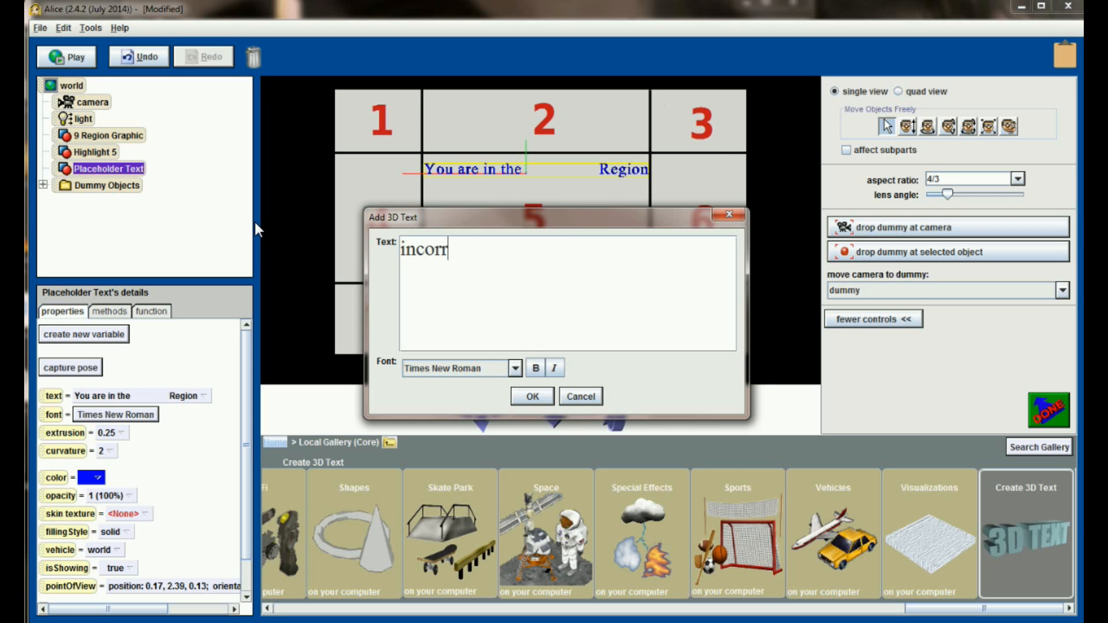
click(531, 396)
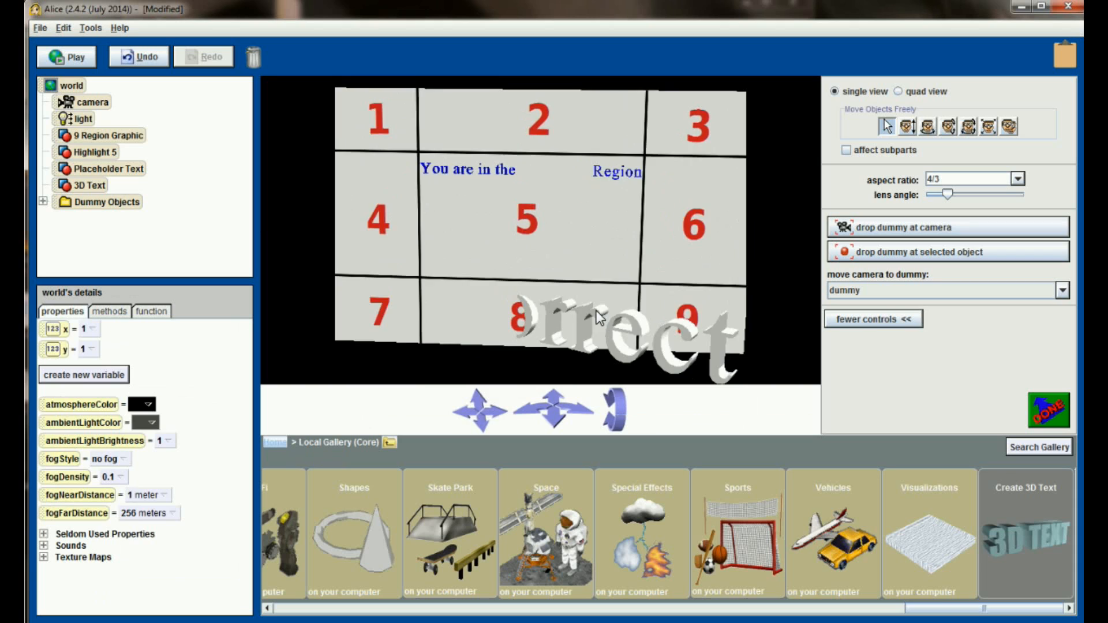
Step: Make the 'incorrect' text magenta and fit it into the sentence gap
click(90, 184)
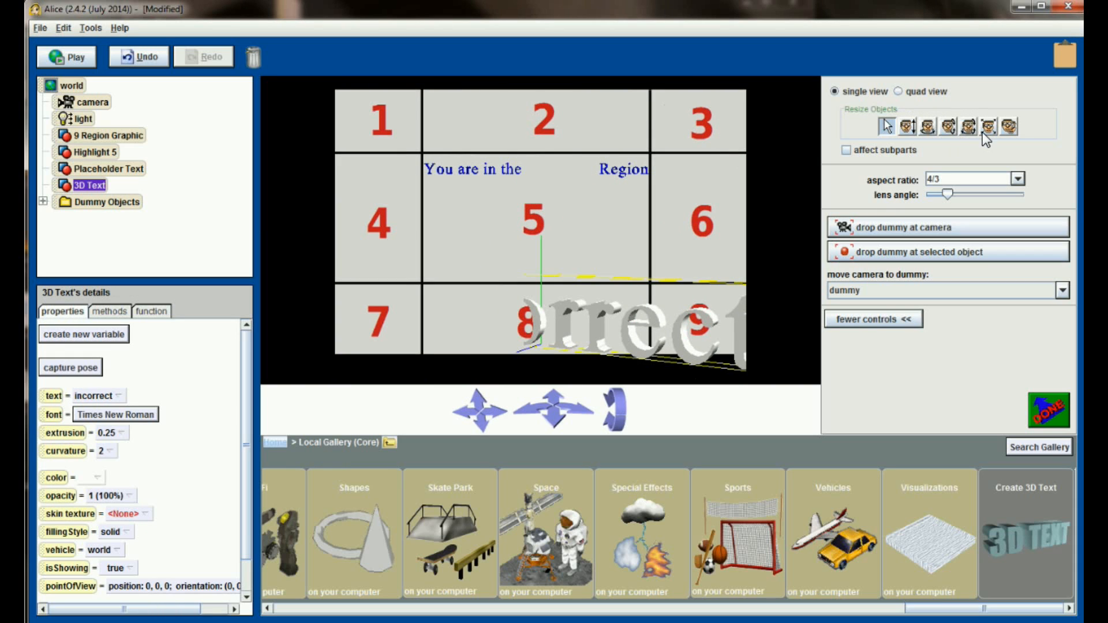
right_click(704, 363)
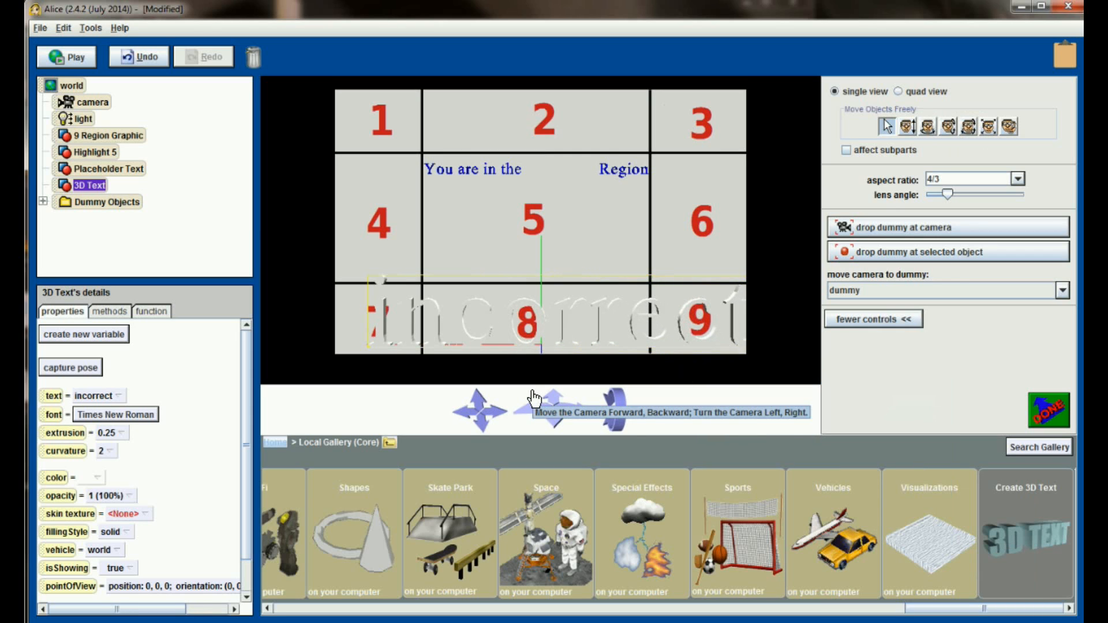
click(96, 395)
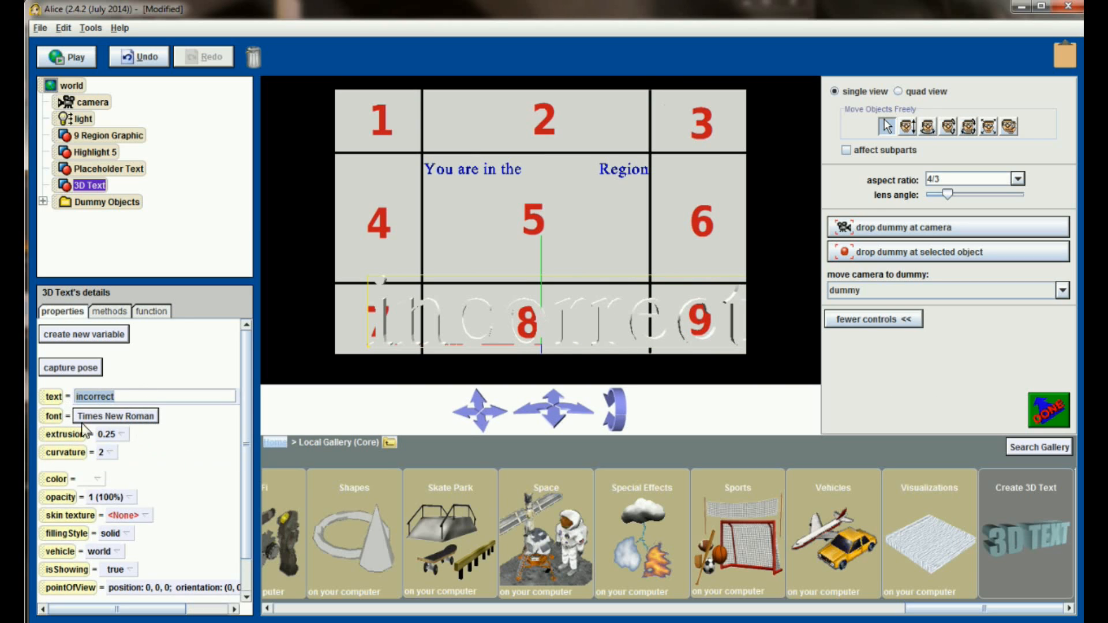
click(96, 478)
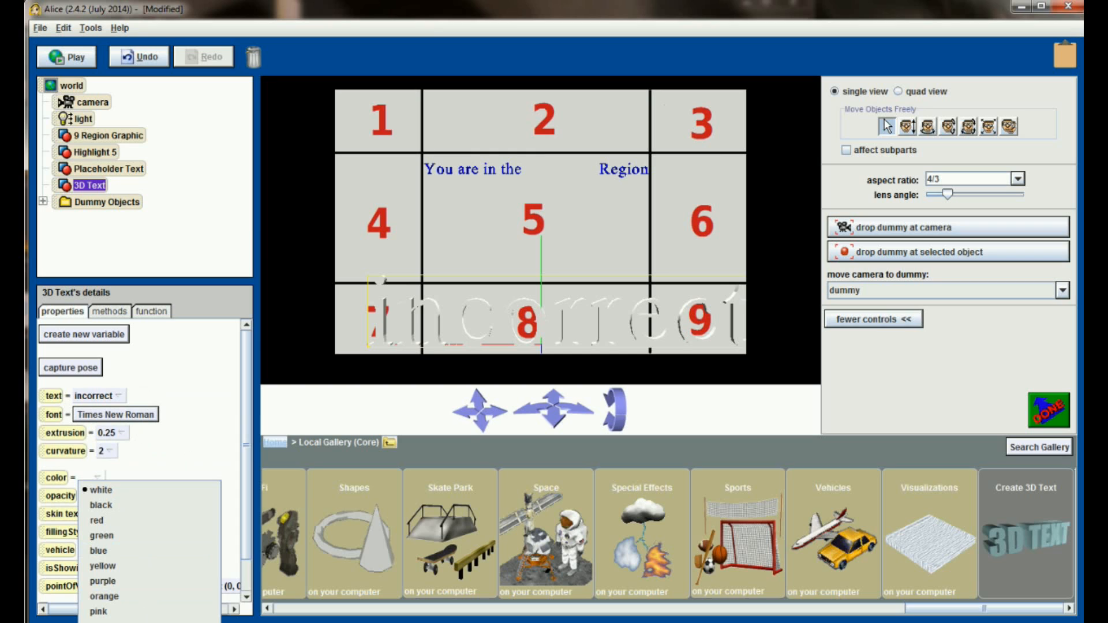
click(102, 612)
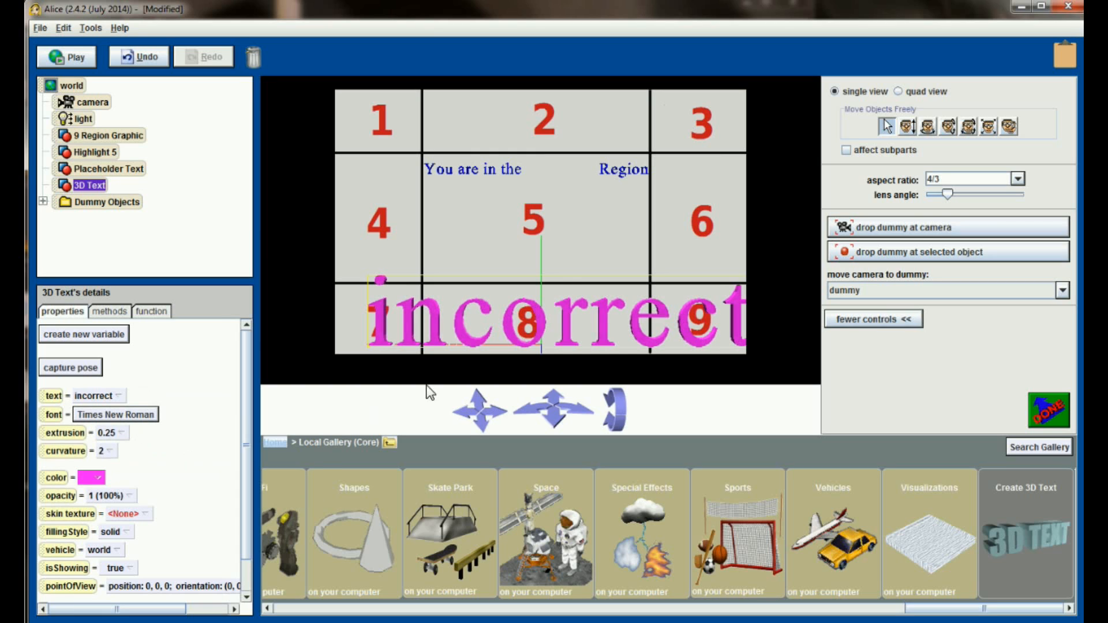
click(985, 126)
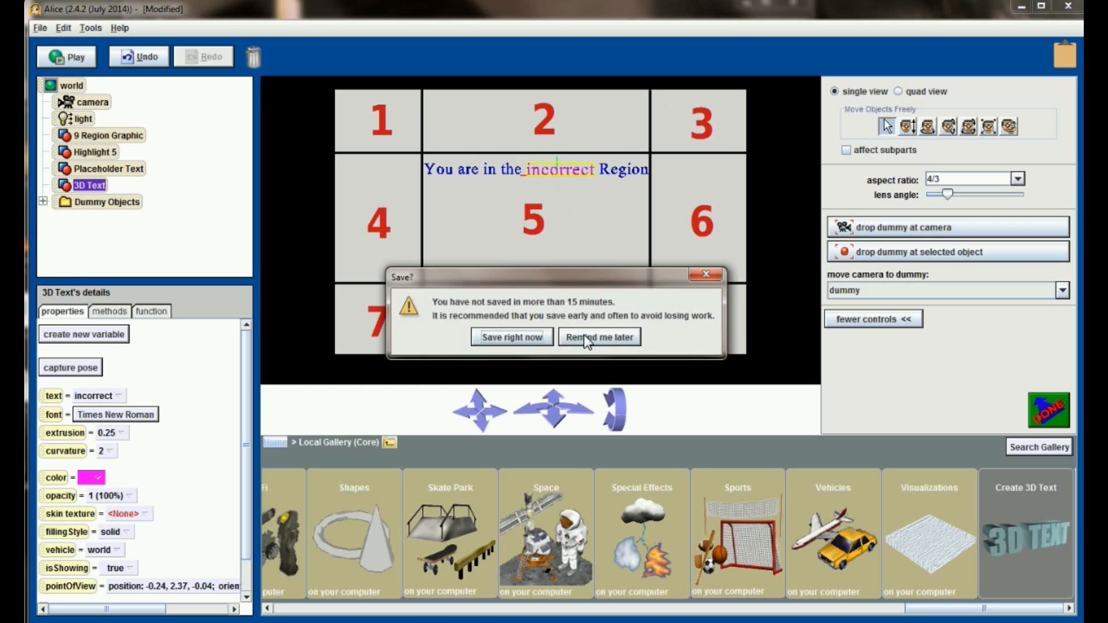
Step: Postpone the save reminder and run the world to test the incorrect message
click(599, 336)
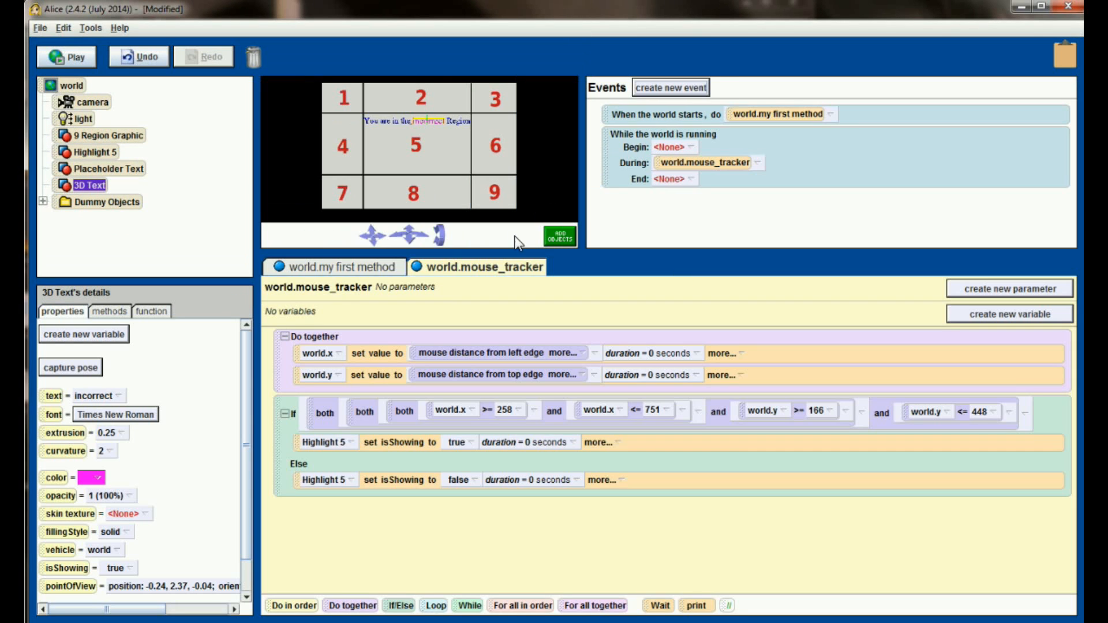
click(67, 57)
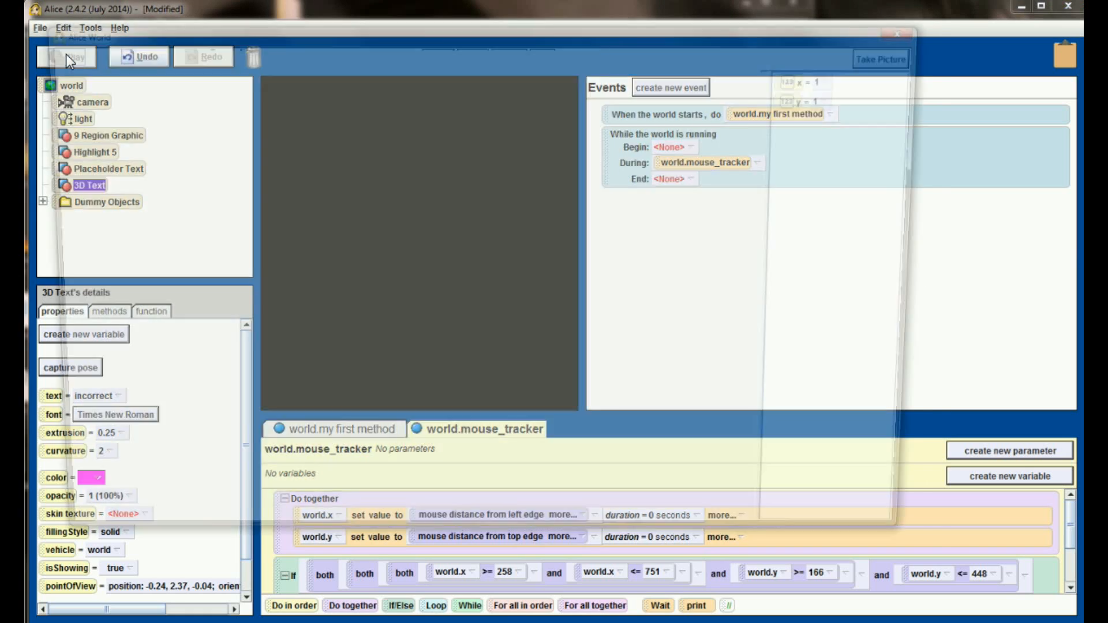
click(67, 57)
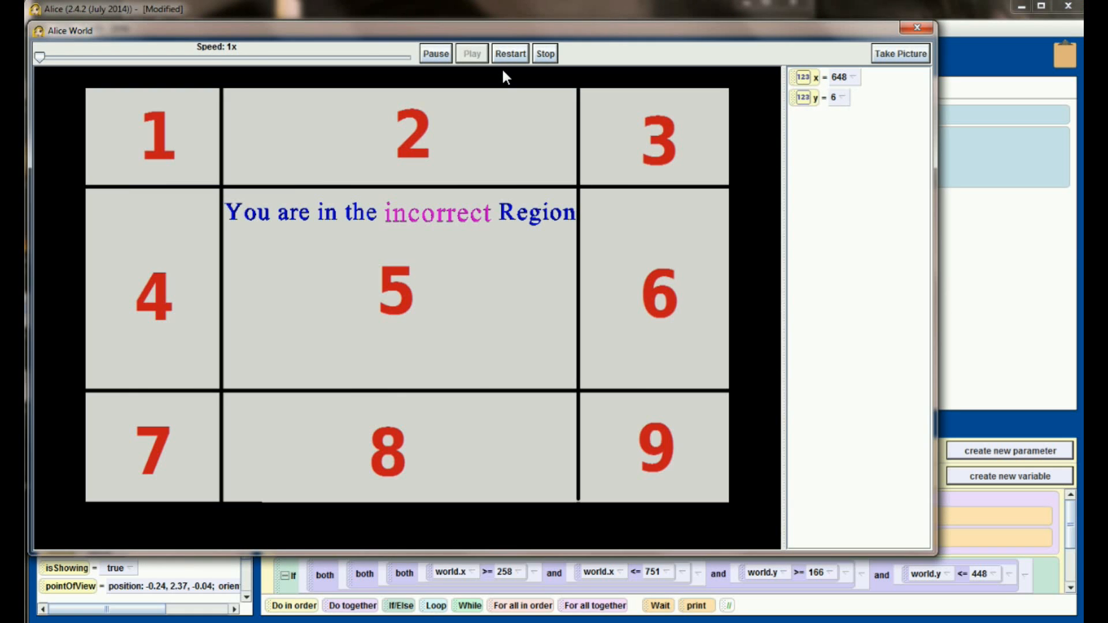
mouse_move(416, 186)
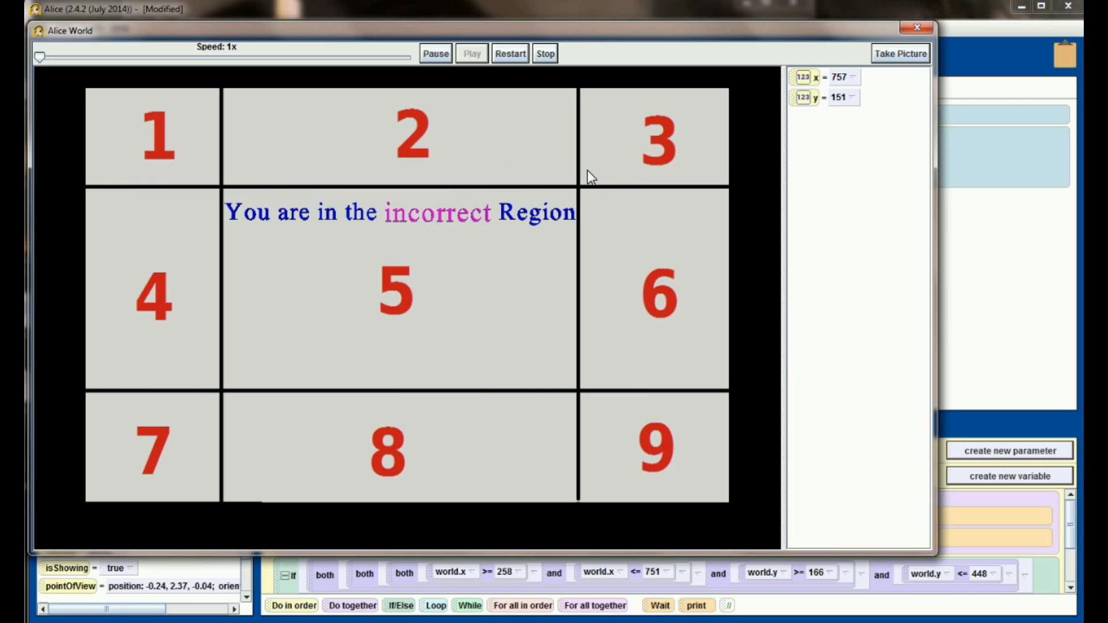
mouse_move(650, 264)
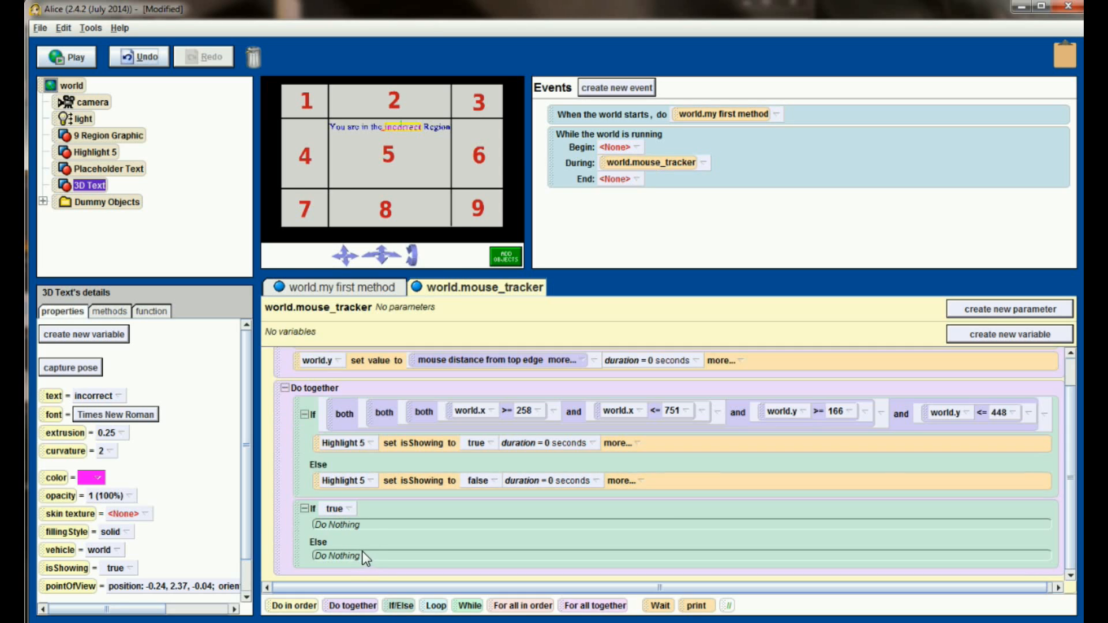
Step: Join the new If's condition from true values with 'and' and run the world
click(336, 508)
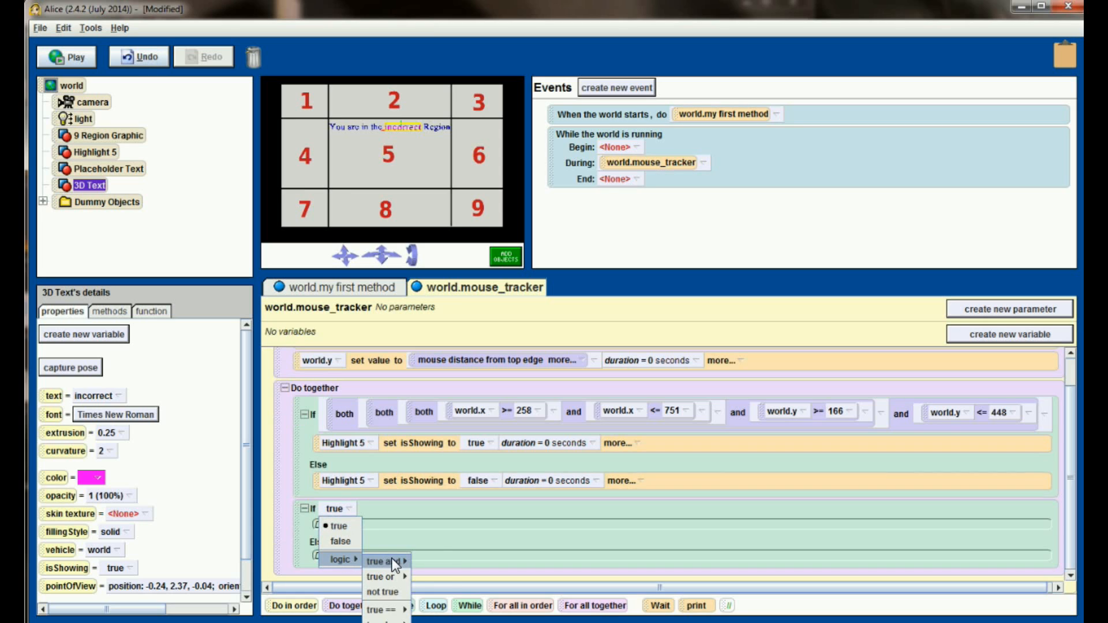
click(380, 561)
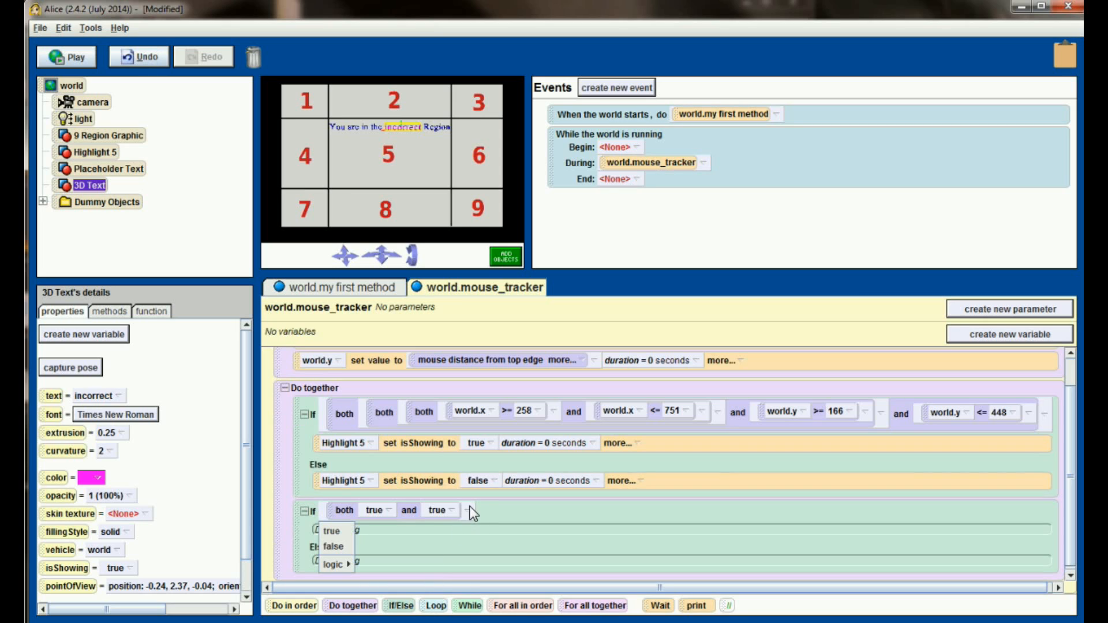
mouse_move(332, 564)
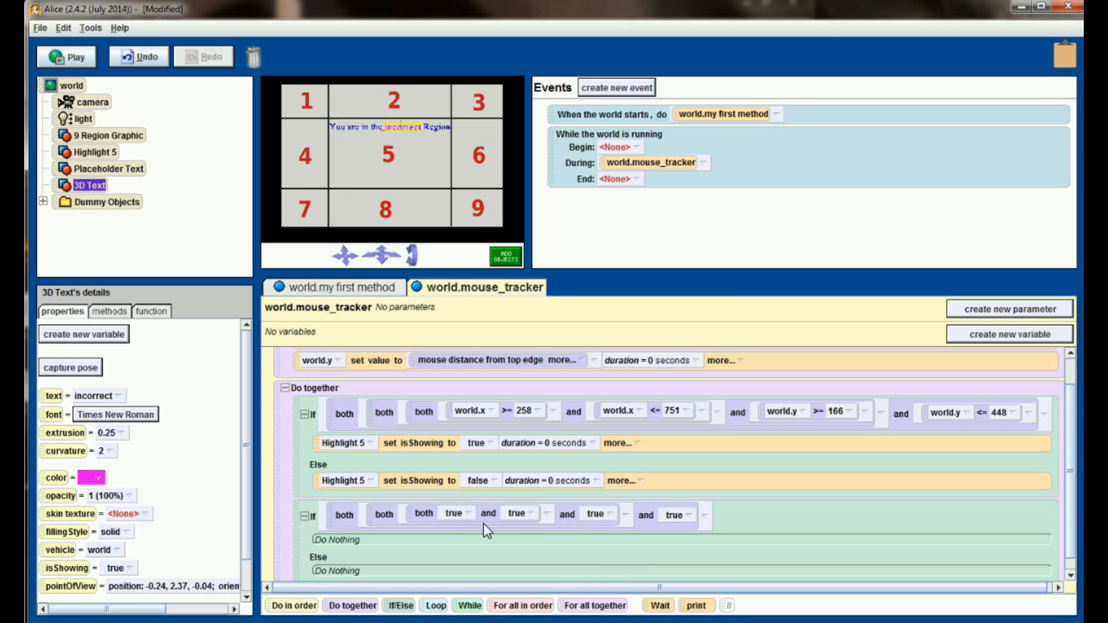
click(65, 56)
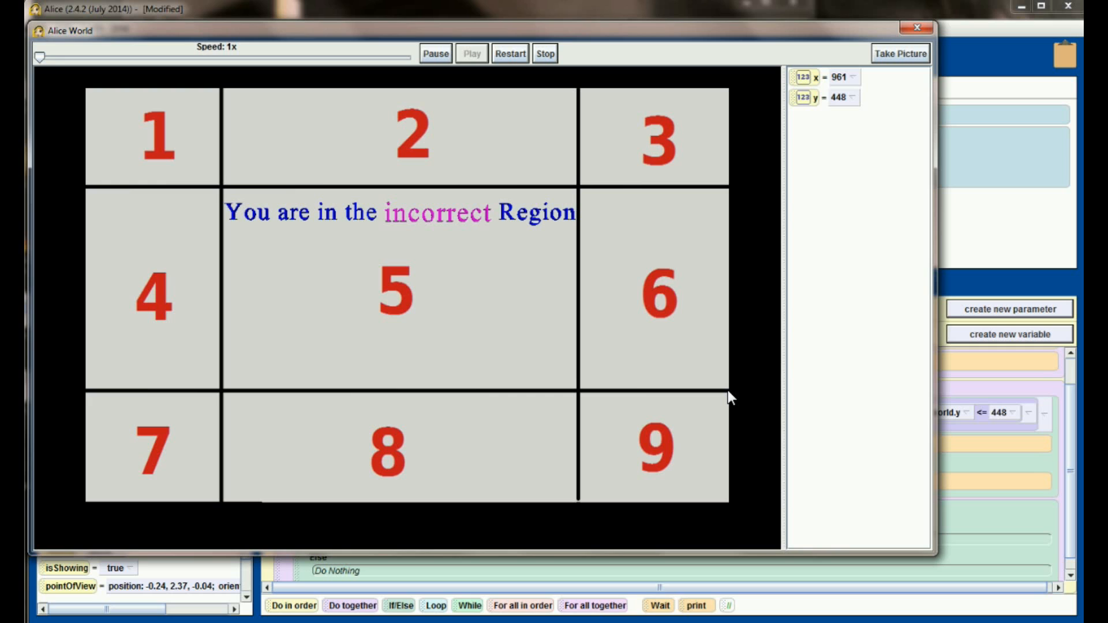
mouse_move(901, 55)
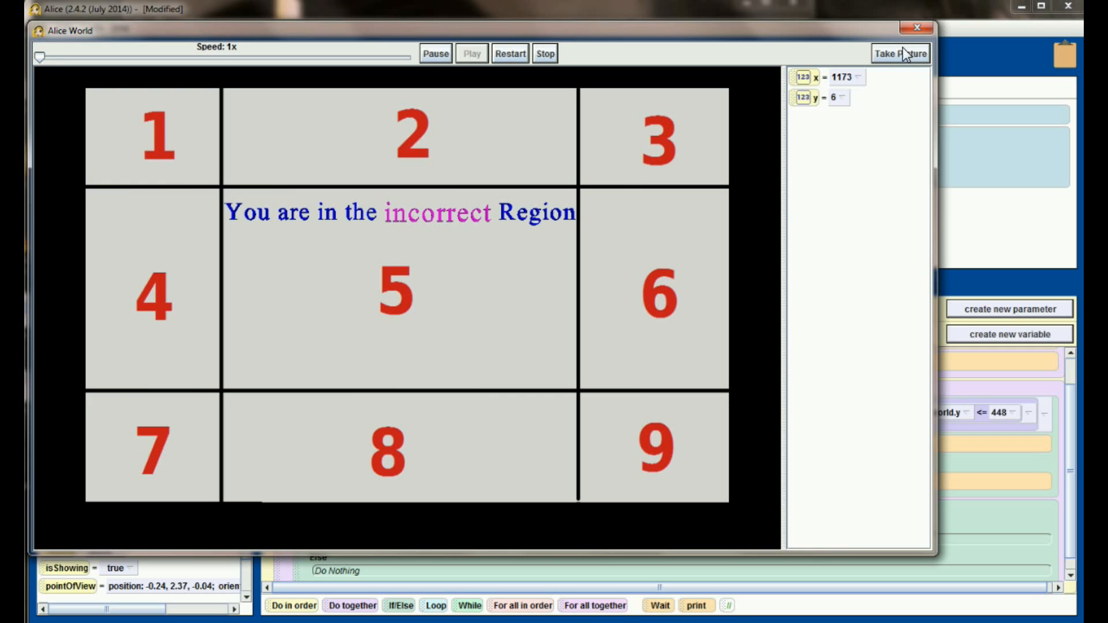
Step: Close the running world after reading region 6's edge coordinates
click(544, 53)
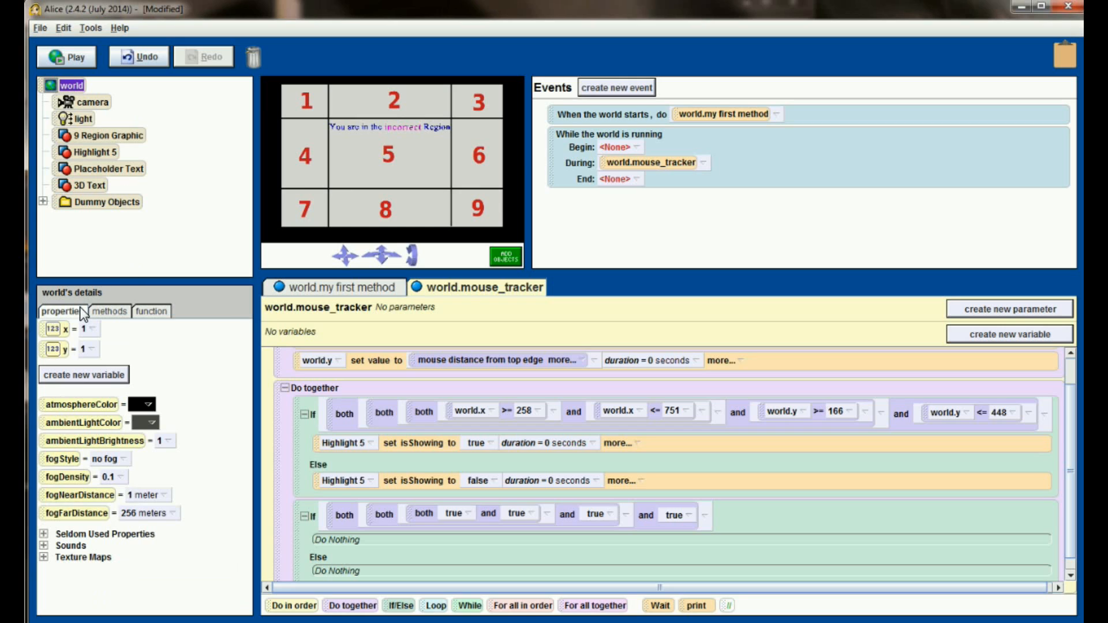
mouse_move(60, 311)
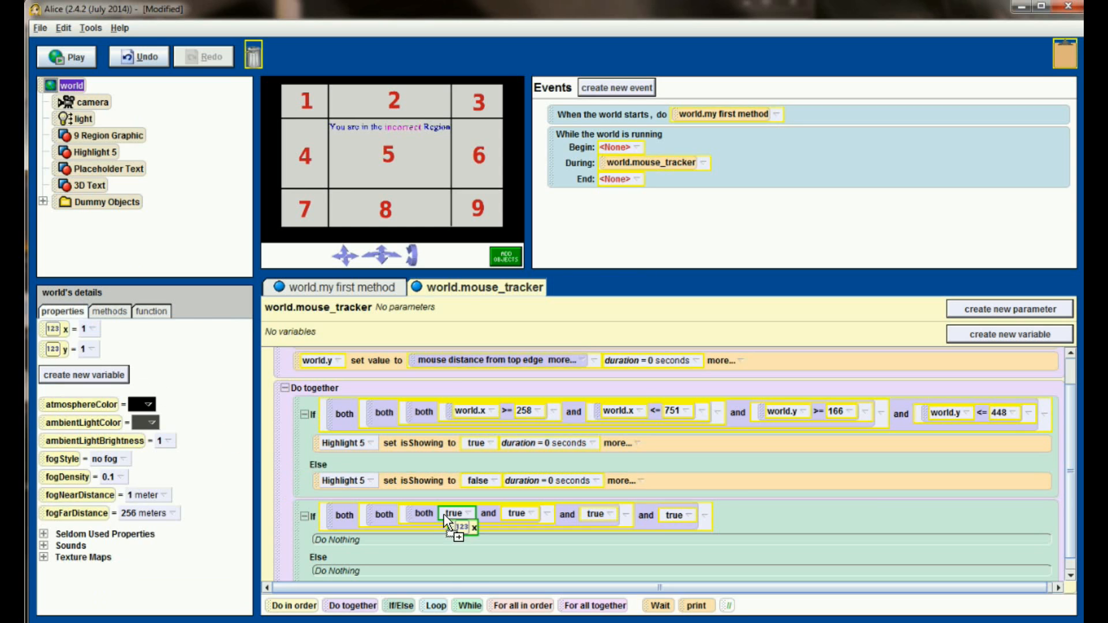
Step: Require world.x between 751 and 961 in the region 6 If
click(456, 514)
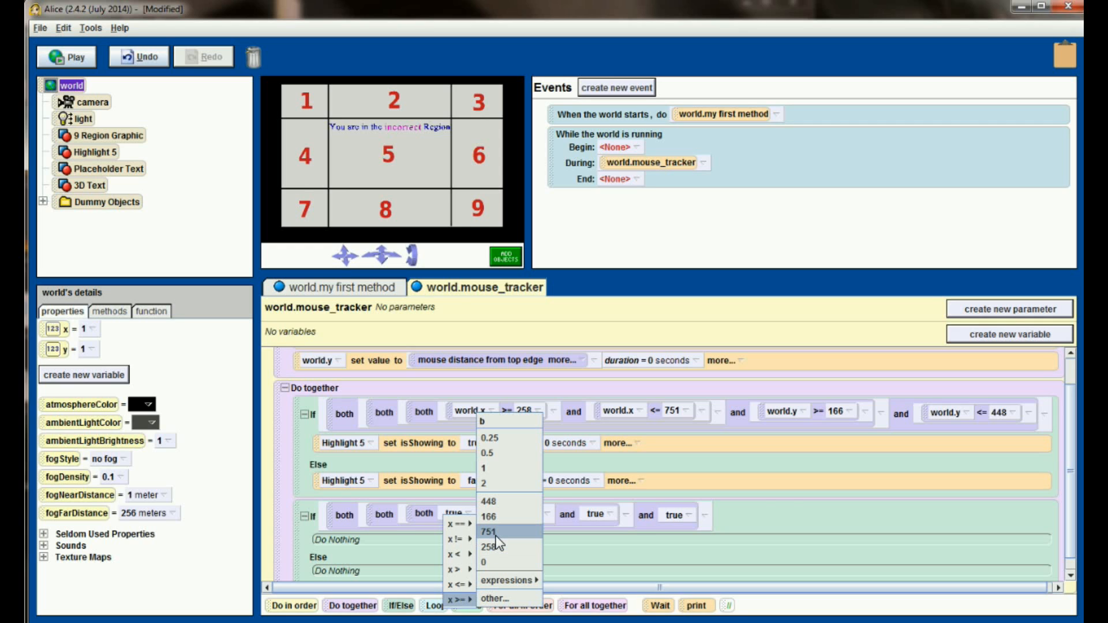
click(486, 531)
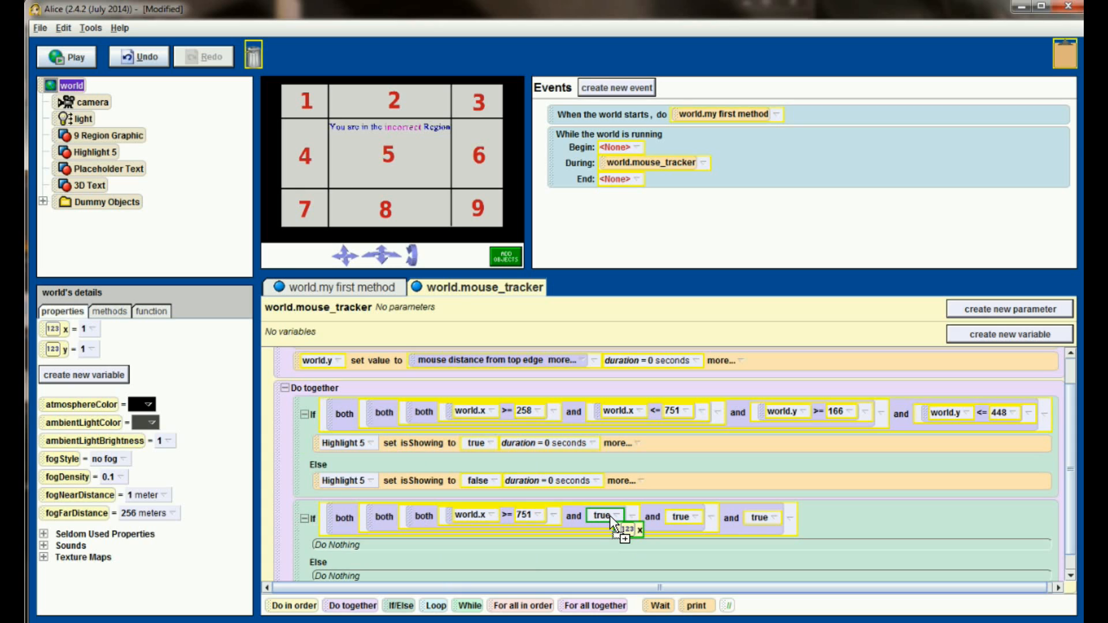
click(616, 517)
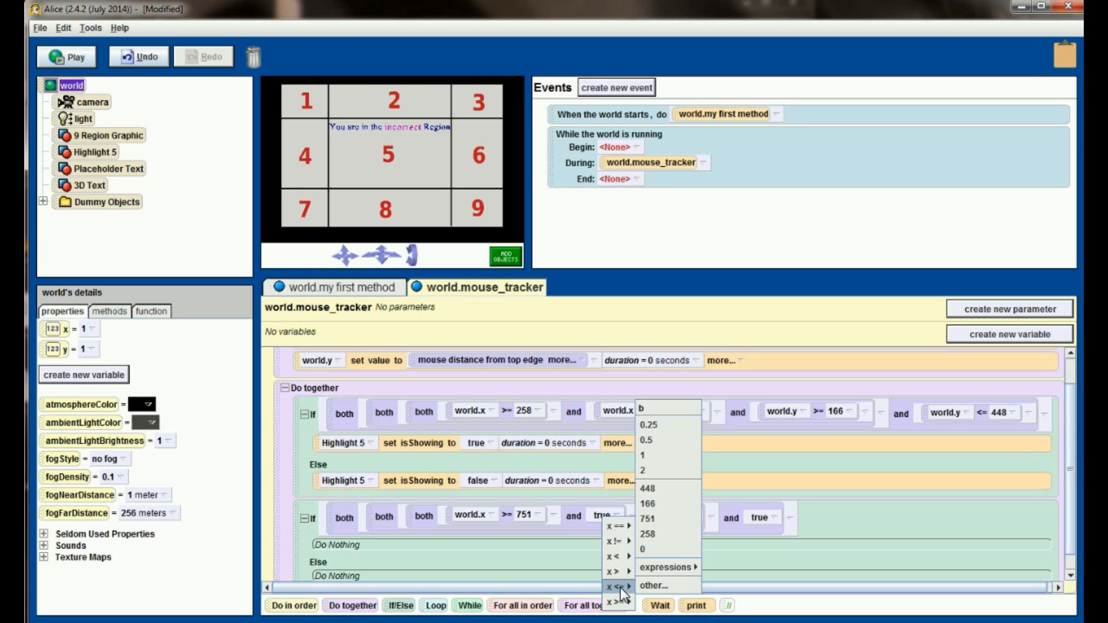
click(653, 585)
text(961)
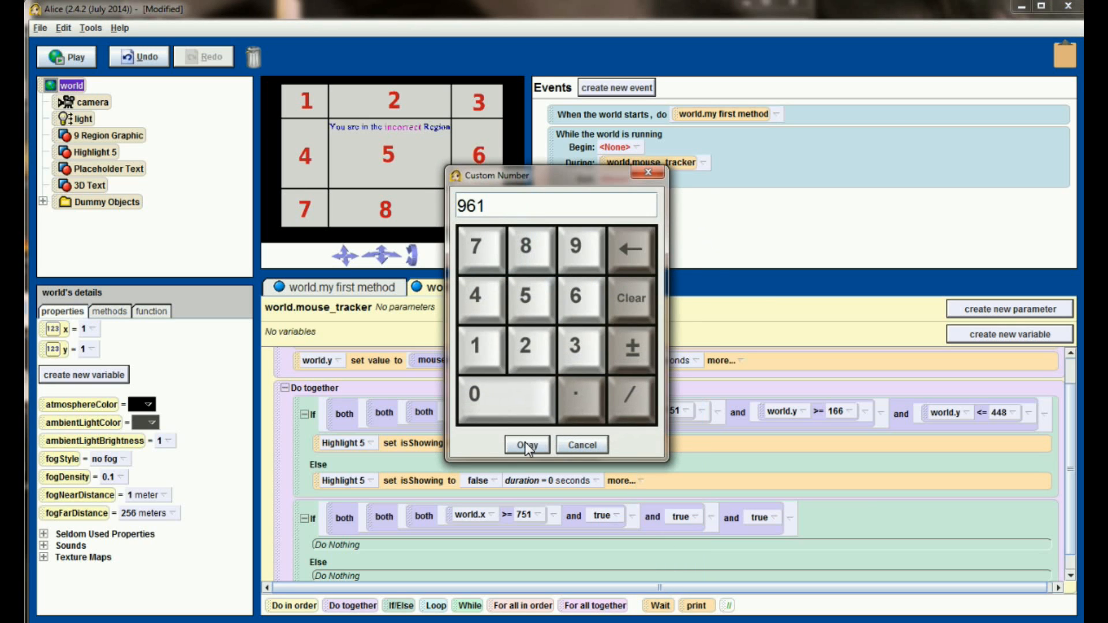
click(526, 445)
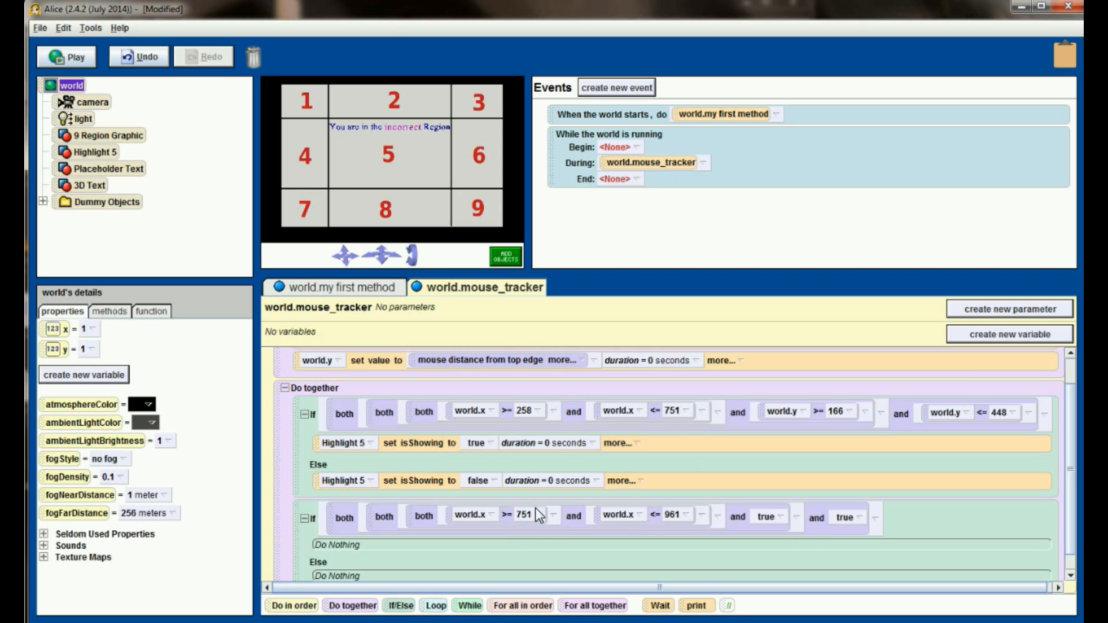
mouse_move(689, 424)
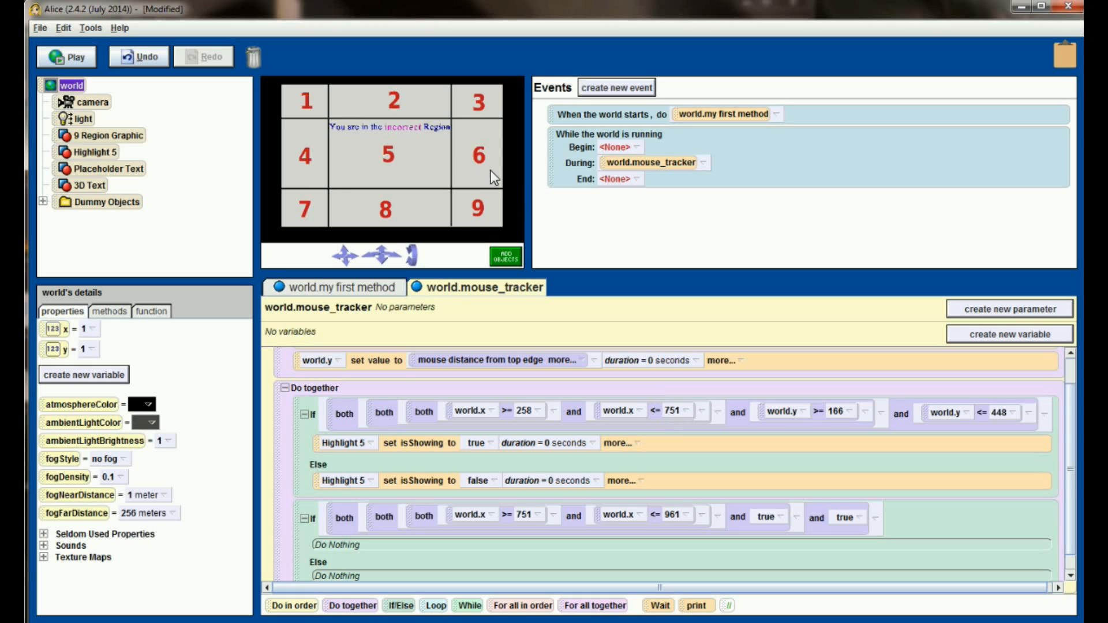
mouse_move(456, 164)
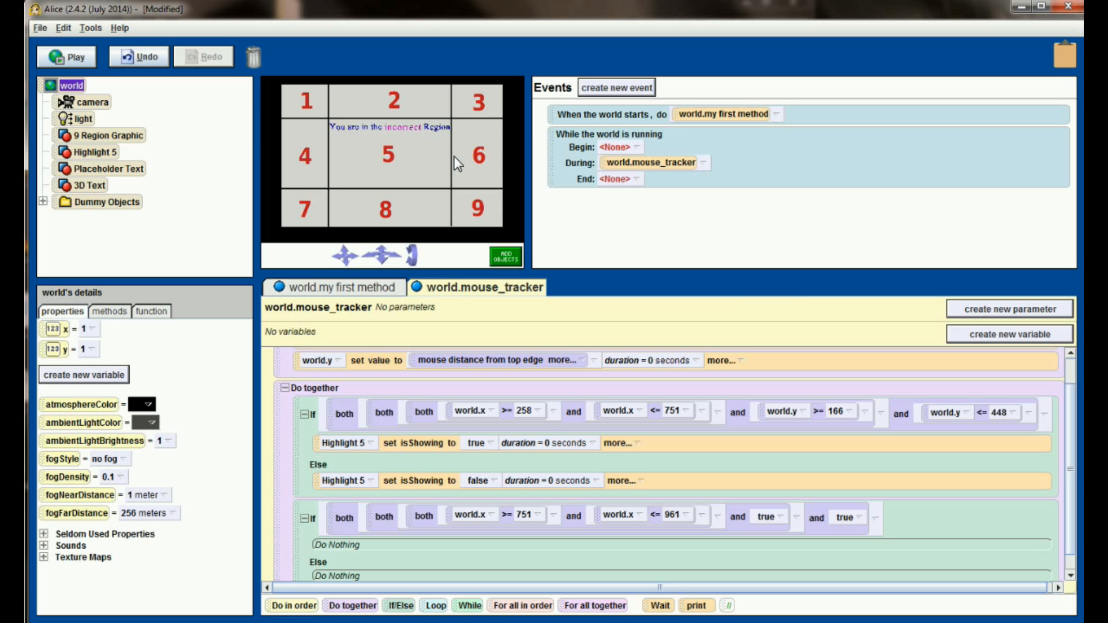
mouse_move(353, 420)
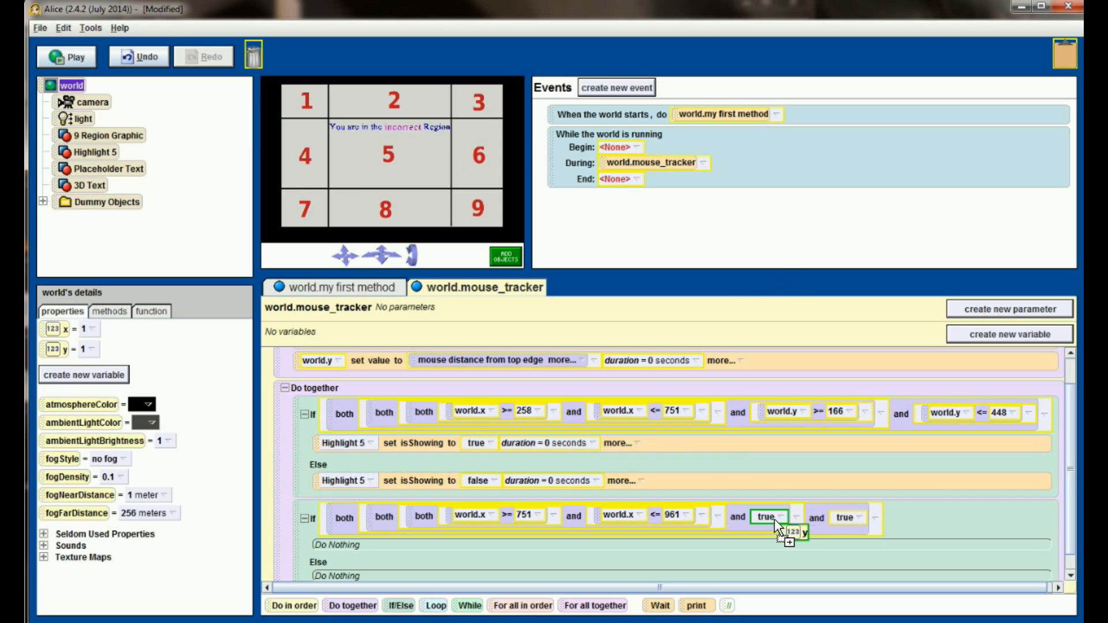
Step: Require world.y between 166 and 448 in the region 6 If
click(776, 517)
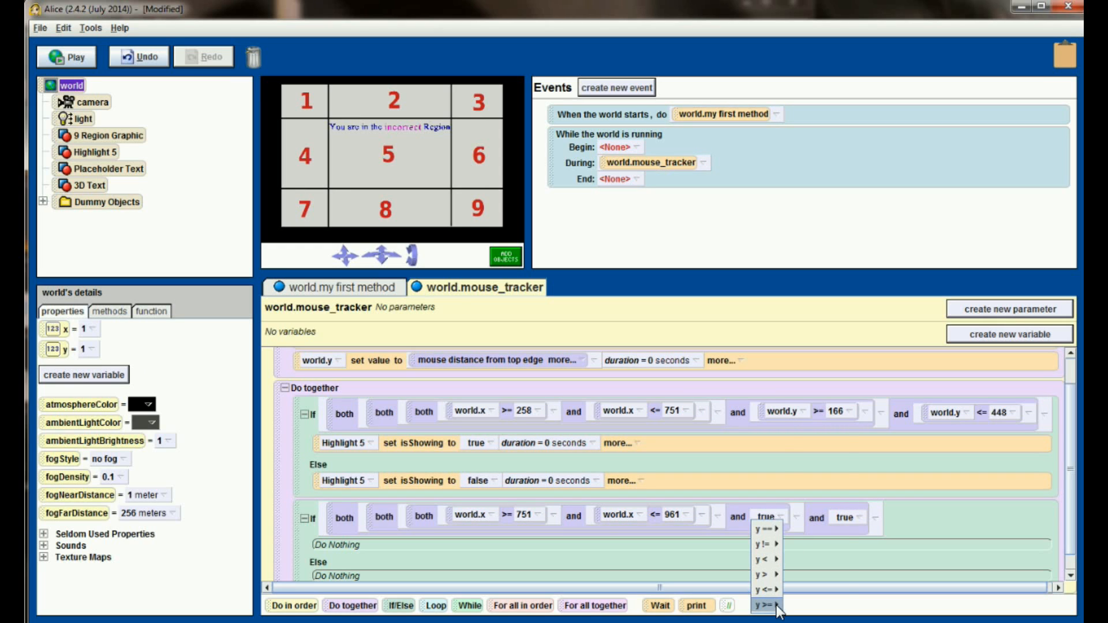
click(763, 604)
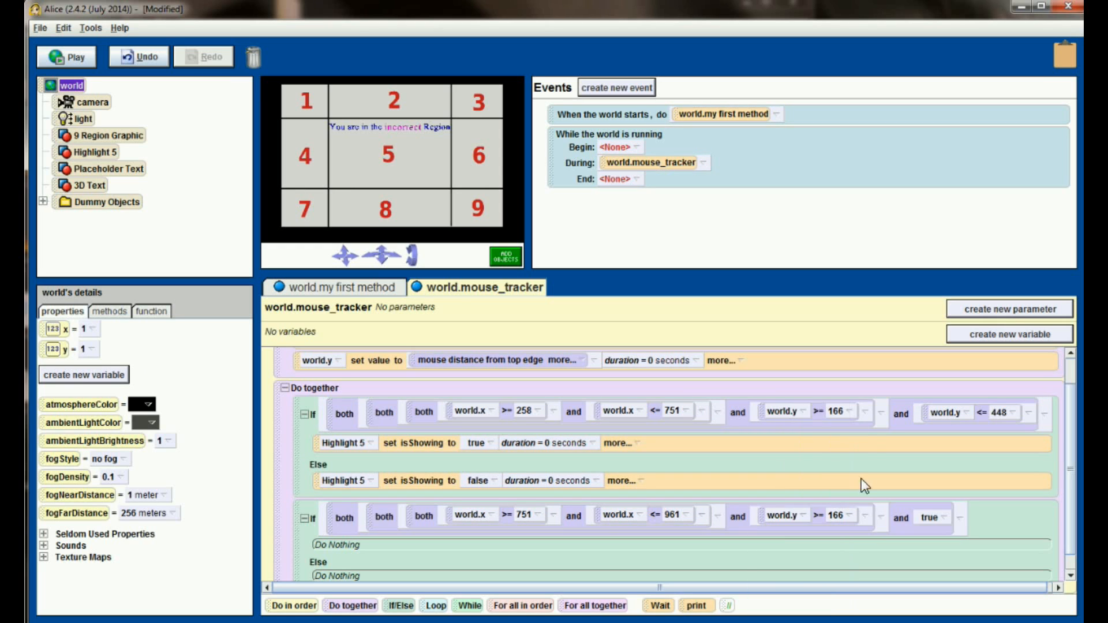
mouse_move(846, 423)
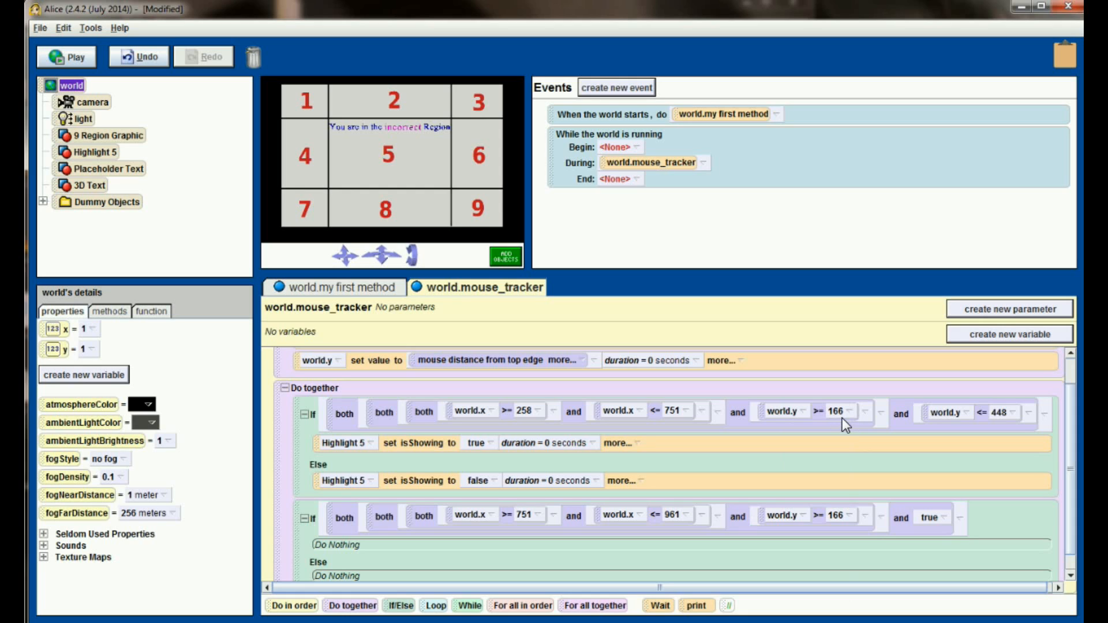
mouse_move(937, 426)
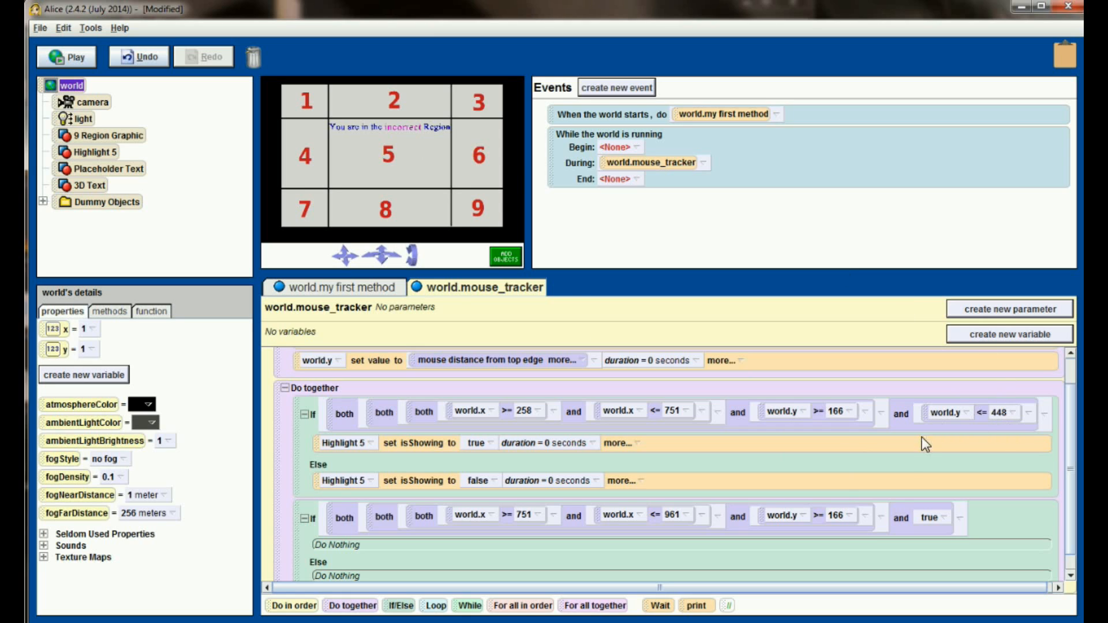
mouse_move(1003, 427)
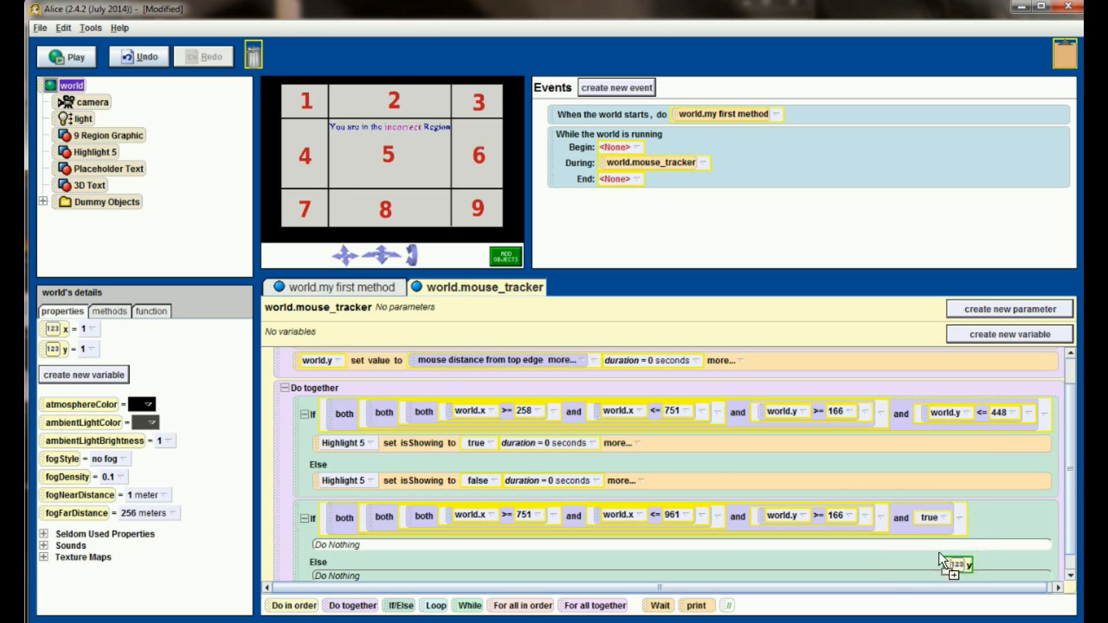
click(931, 517)
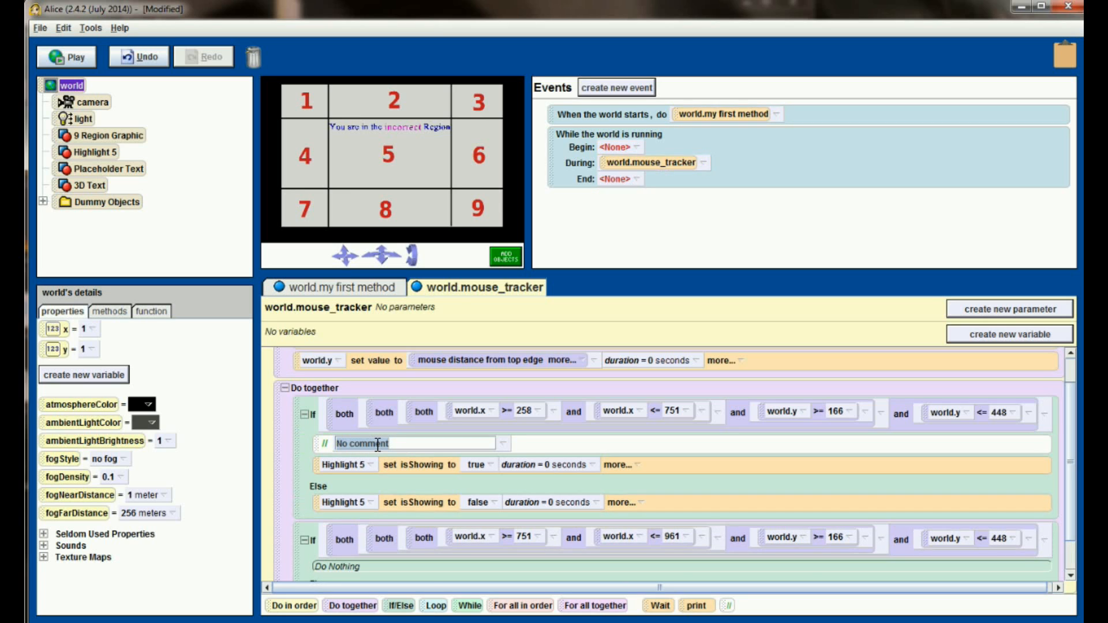
Step: Comment the Ifs 'Check for Region #5' and 'Check for Region #6'
text(c)
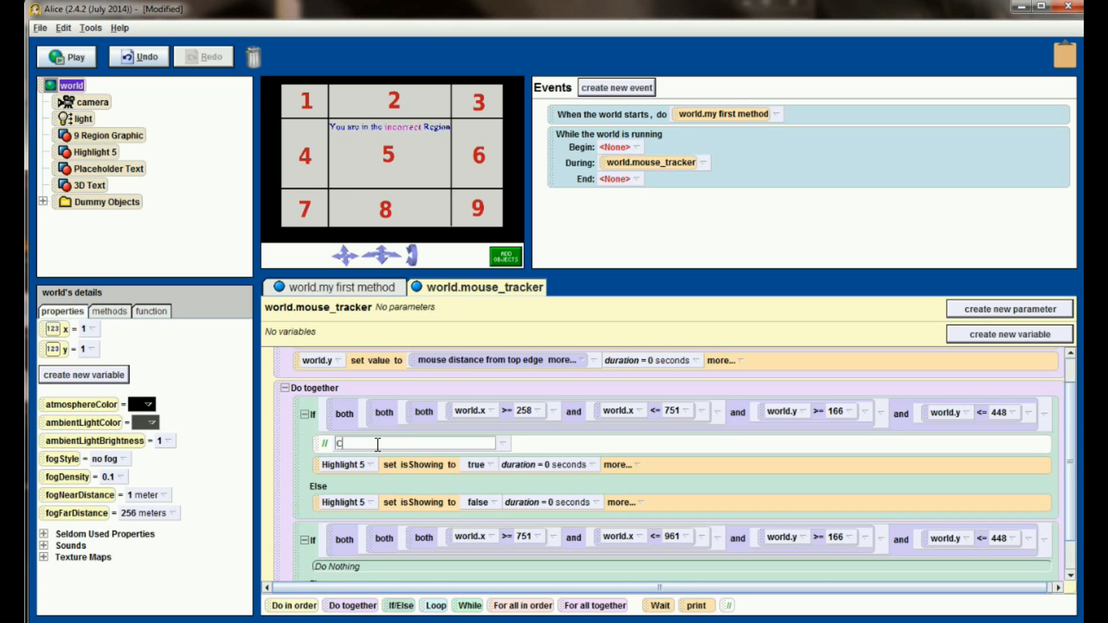
text(Check for Region #5)
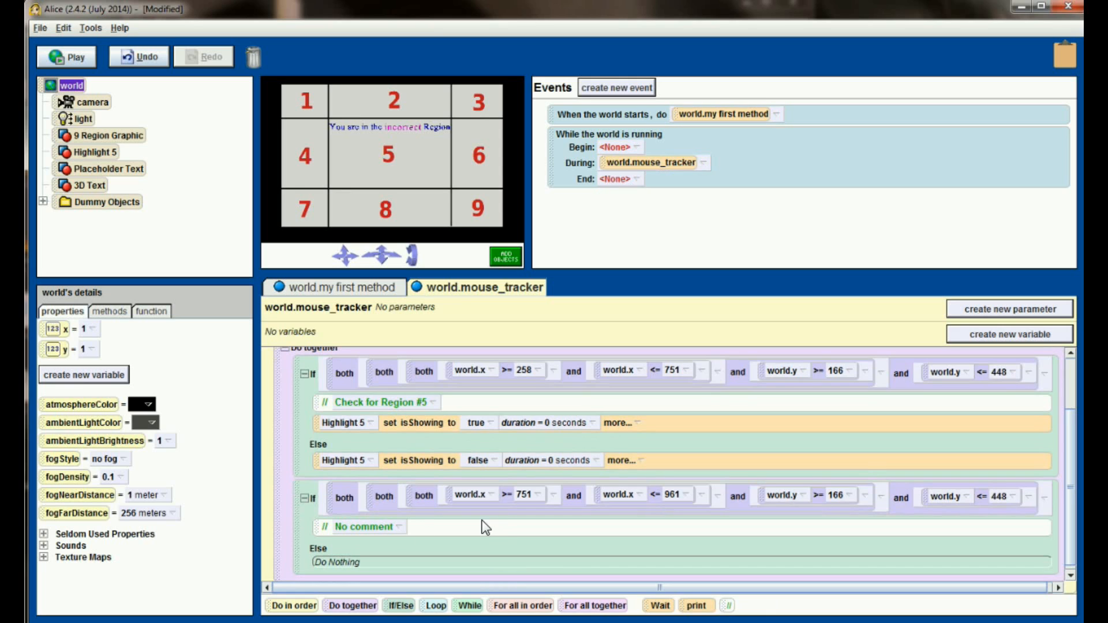
text(Checke)
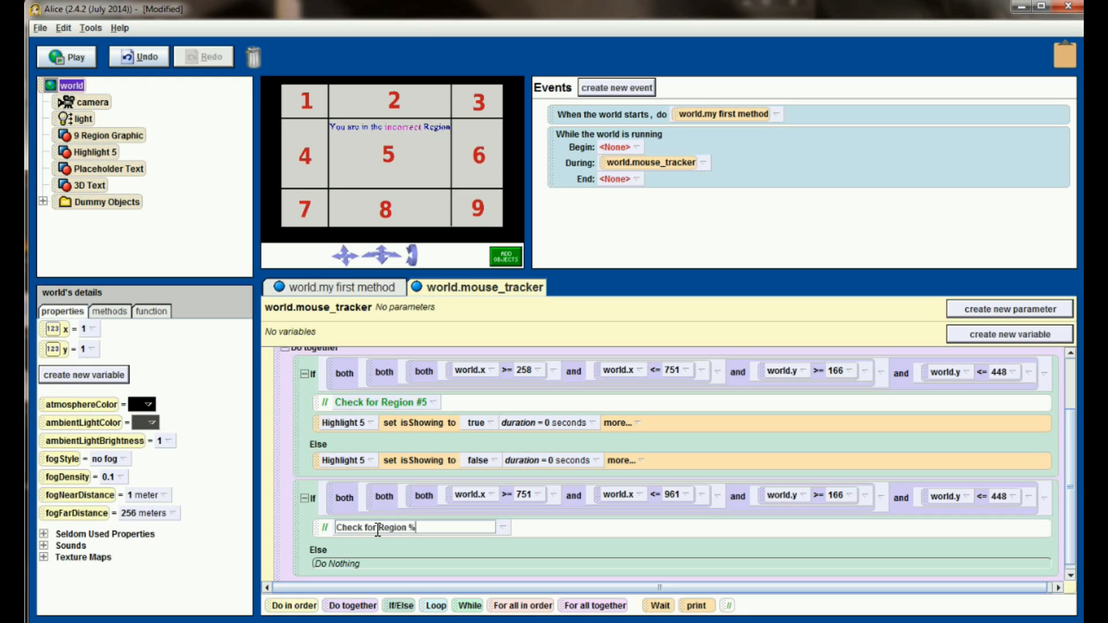
key(Backspace)
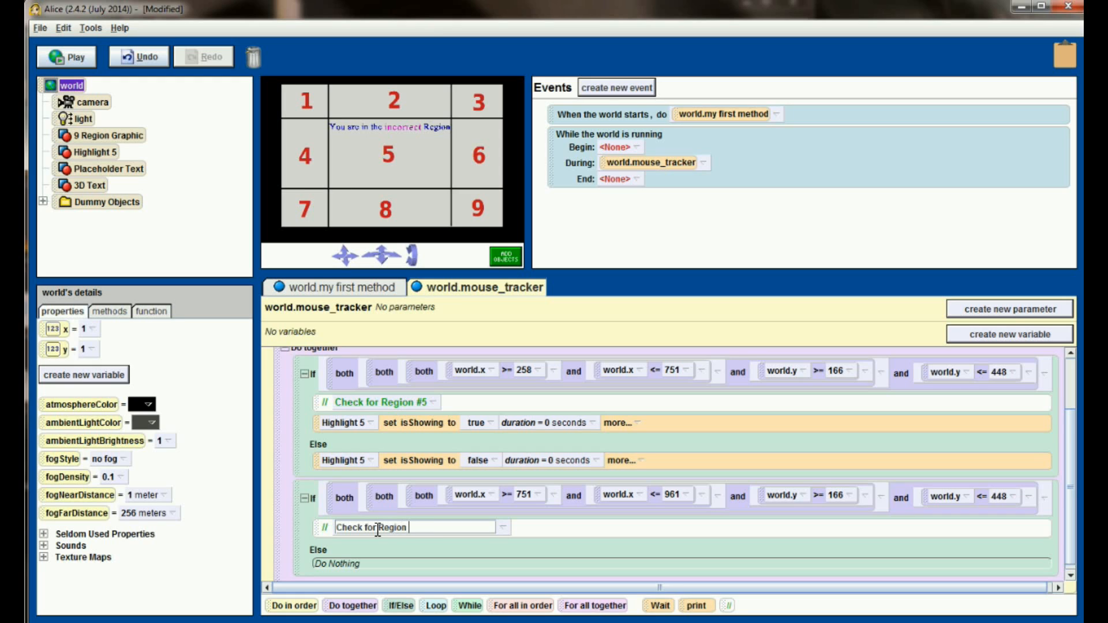
text(#)
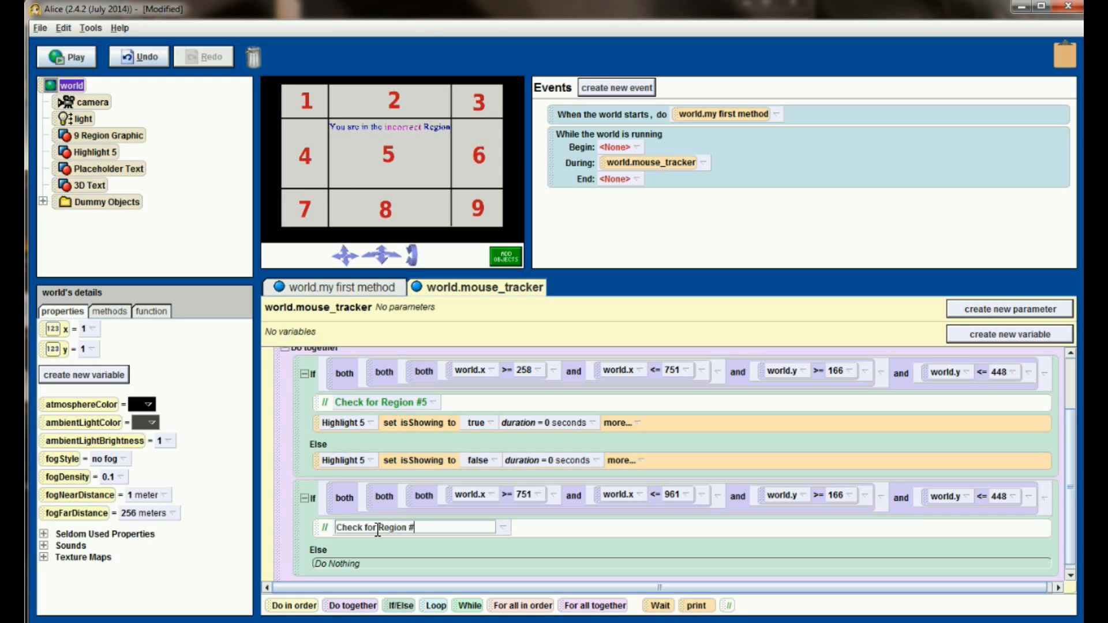
text(6)
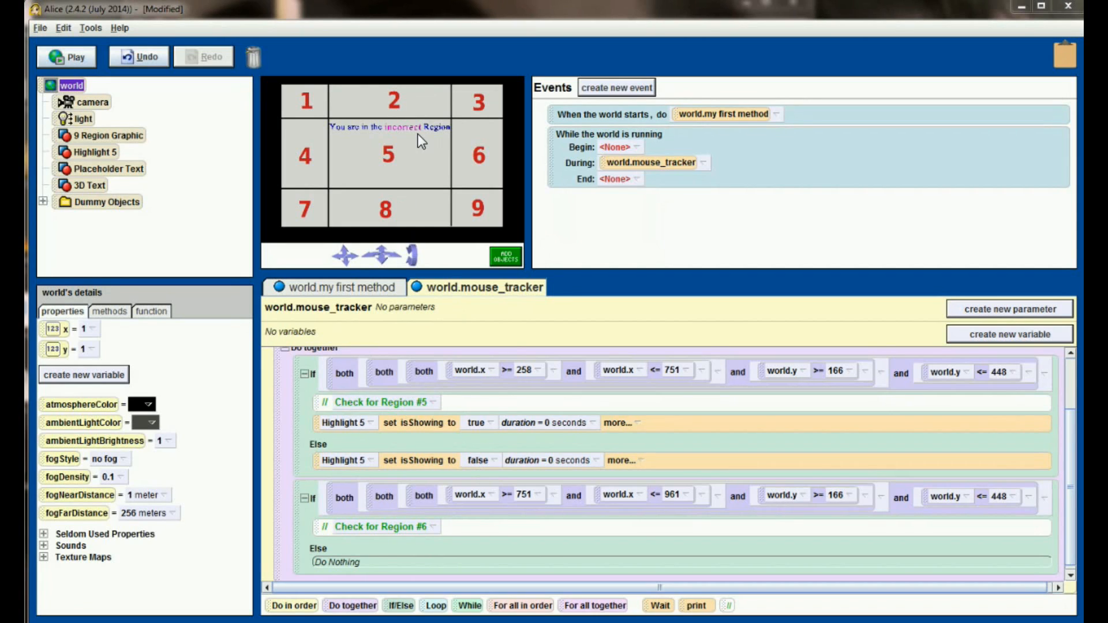
click(90, 185)
text(correct_message)
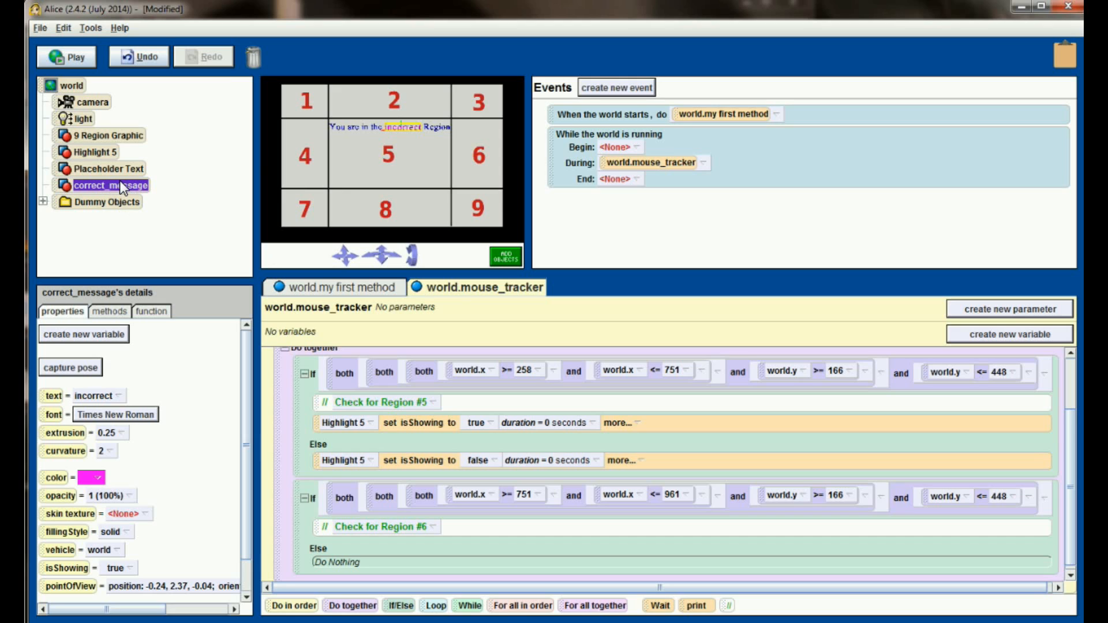
mouse_move(401, 529)
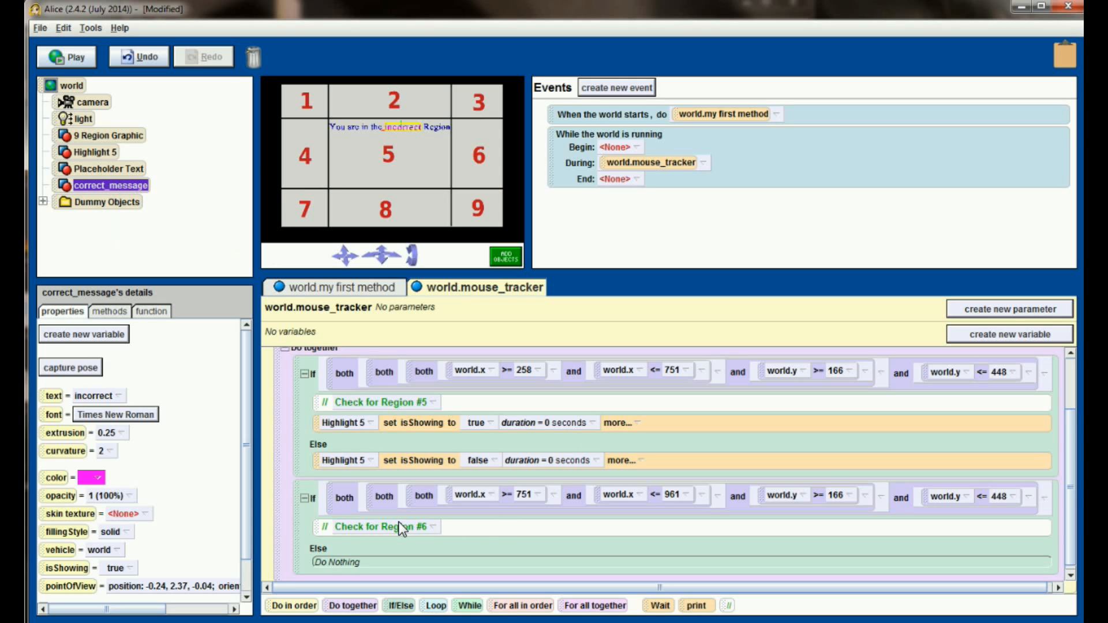
mouse_move(194, 505)
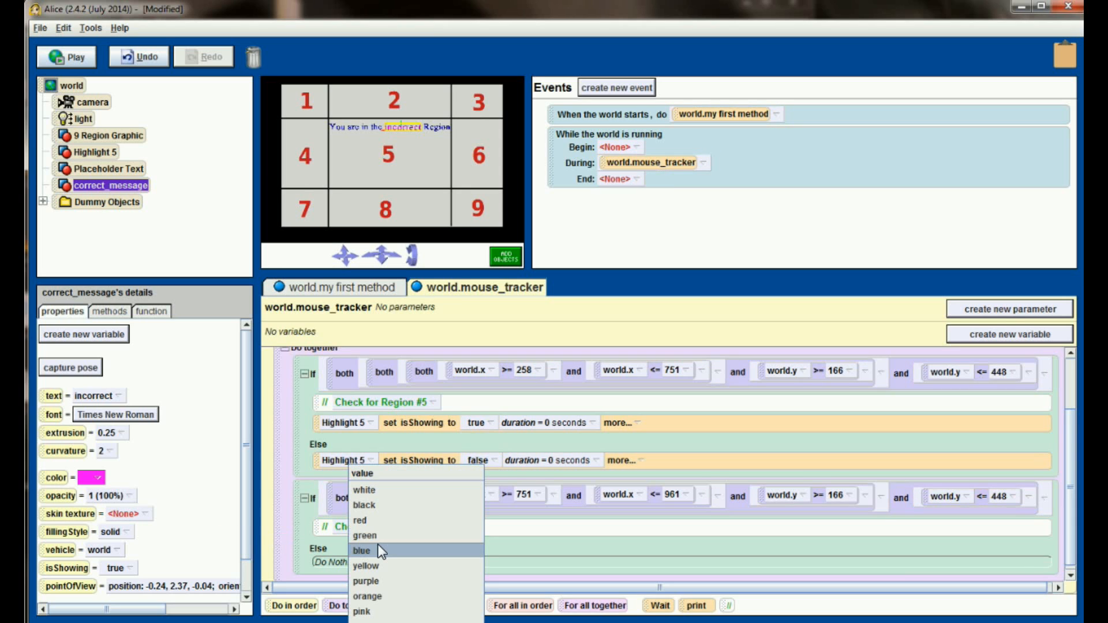
Step: Inside region 6's If, set correct_message to green and its text to 'correct' in a Do together
click(364, 534)
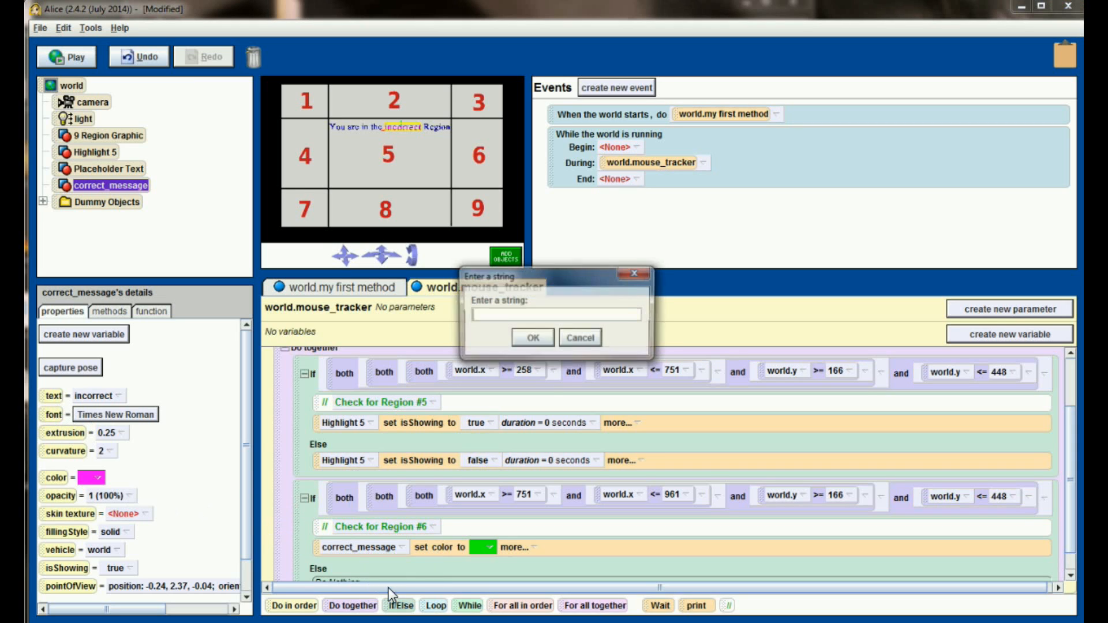
text(corre)
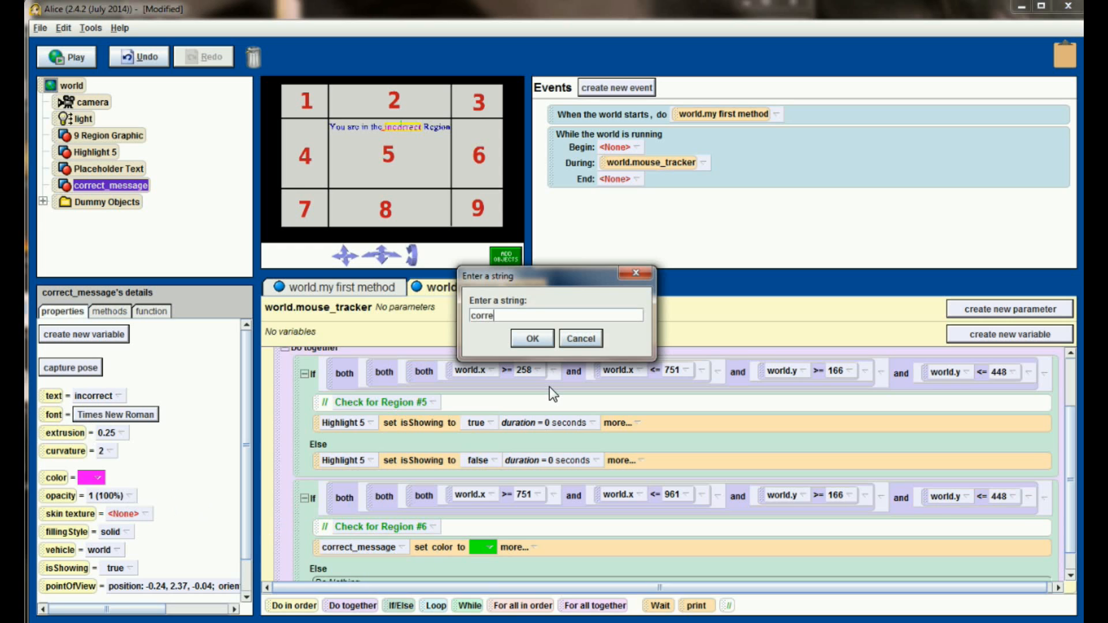
click(530, 338)
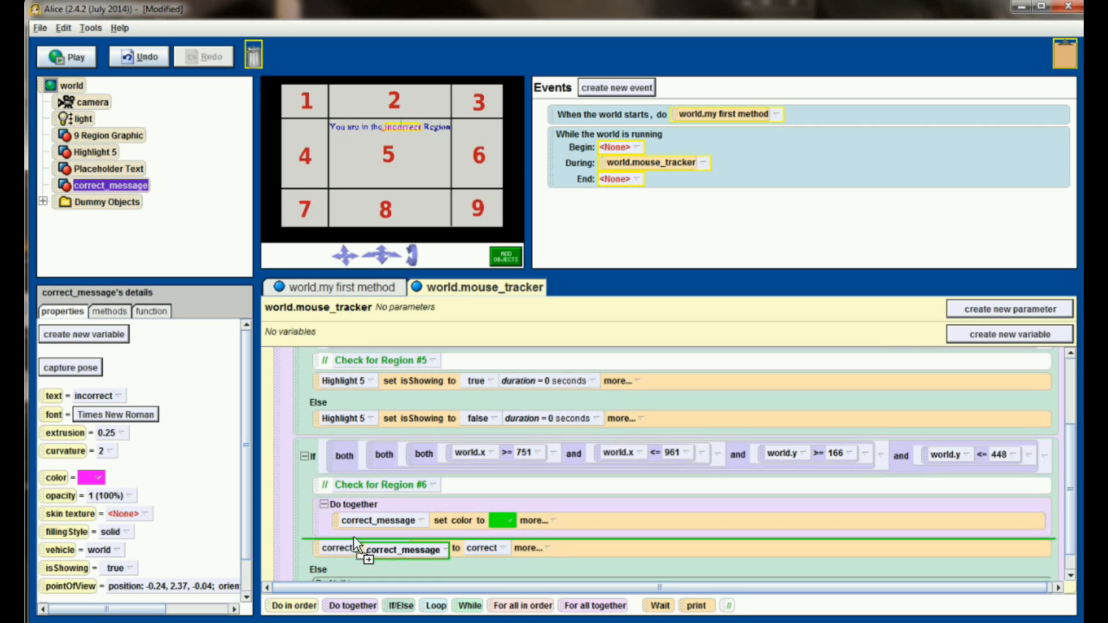
click(545, 565)
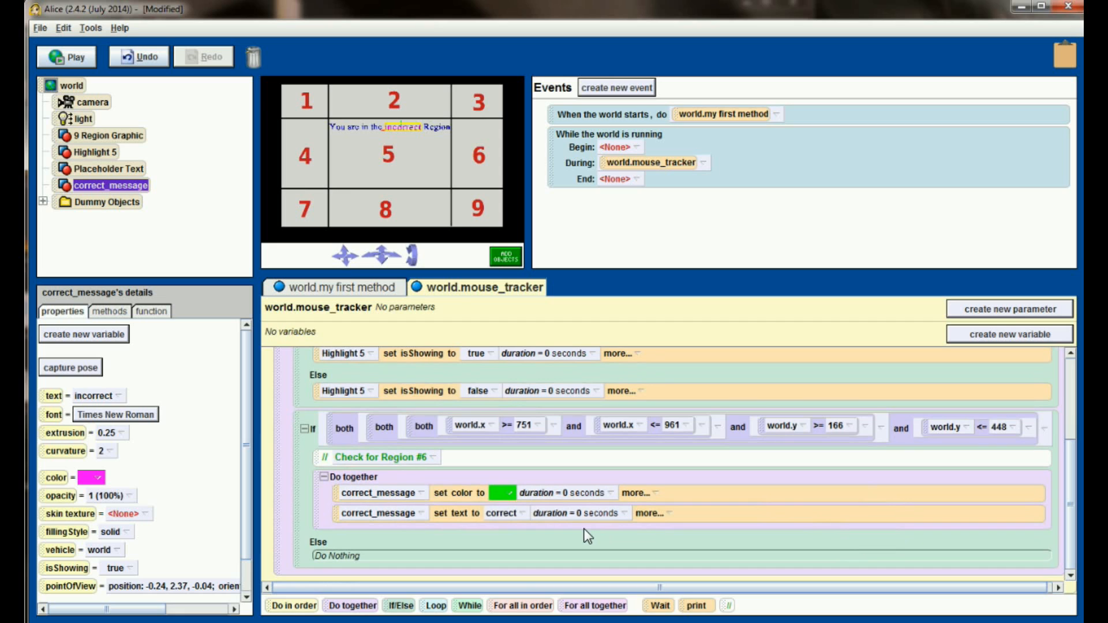
mouse_move(322, 510)
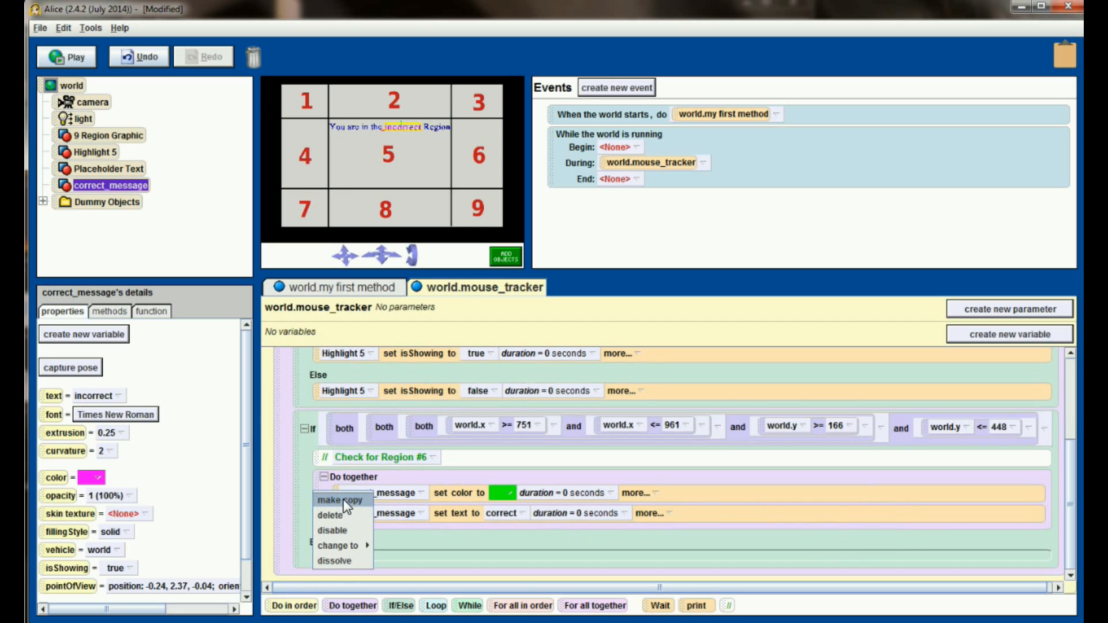
Step: Copy the Do together into Else, make it magenta with text 'incorrect', and play the world
click(339, 500)
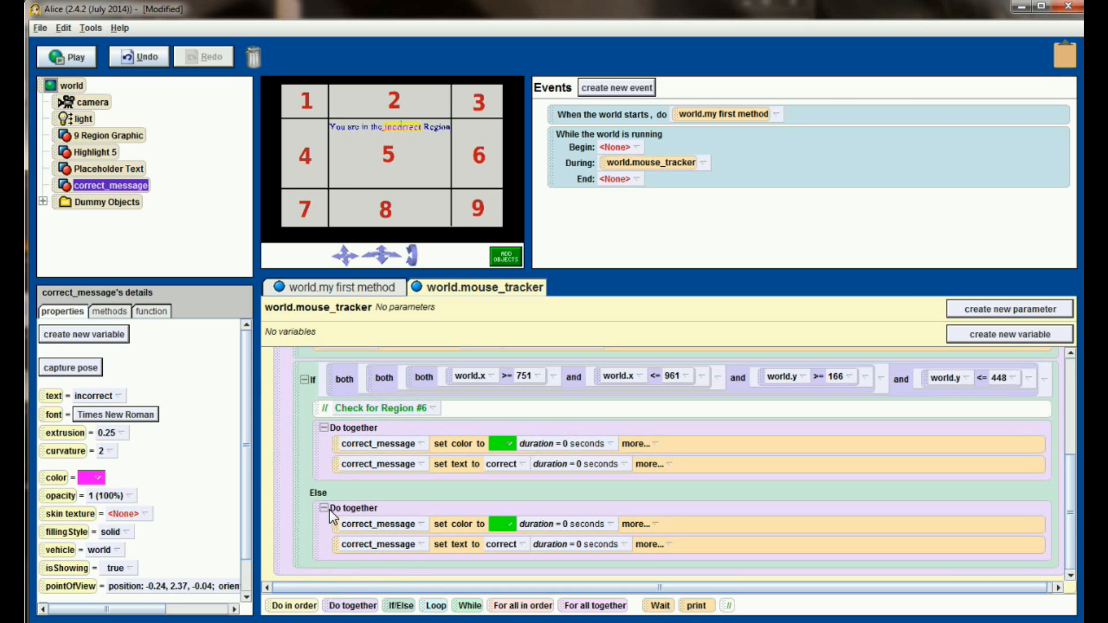
mouse_move(447, 571)
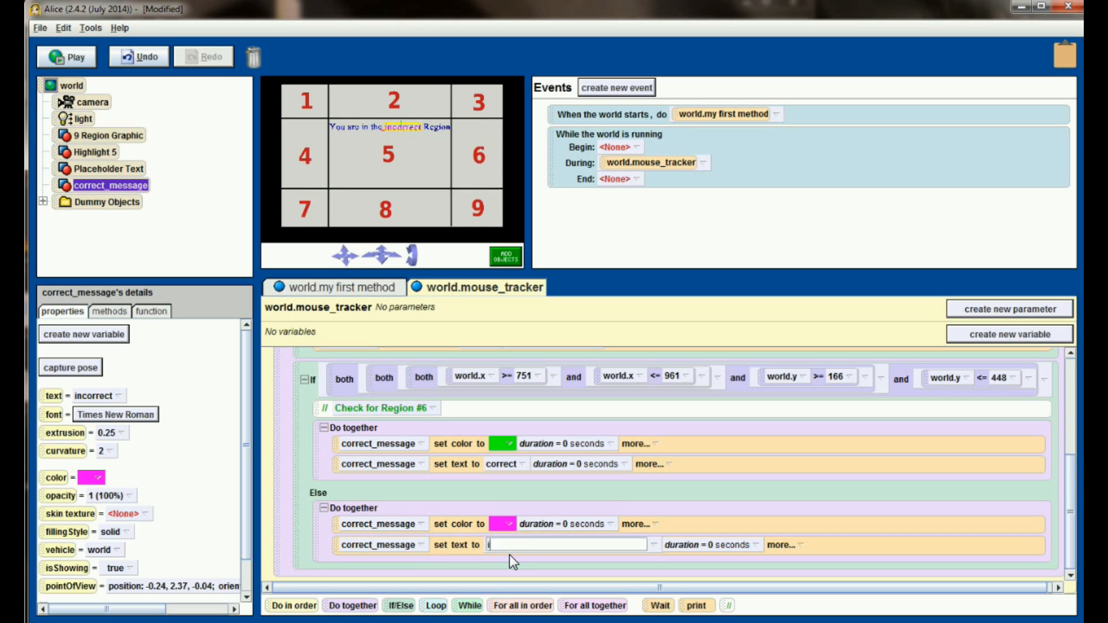
text(incorrect)
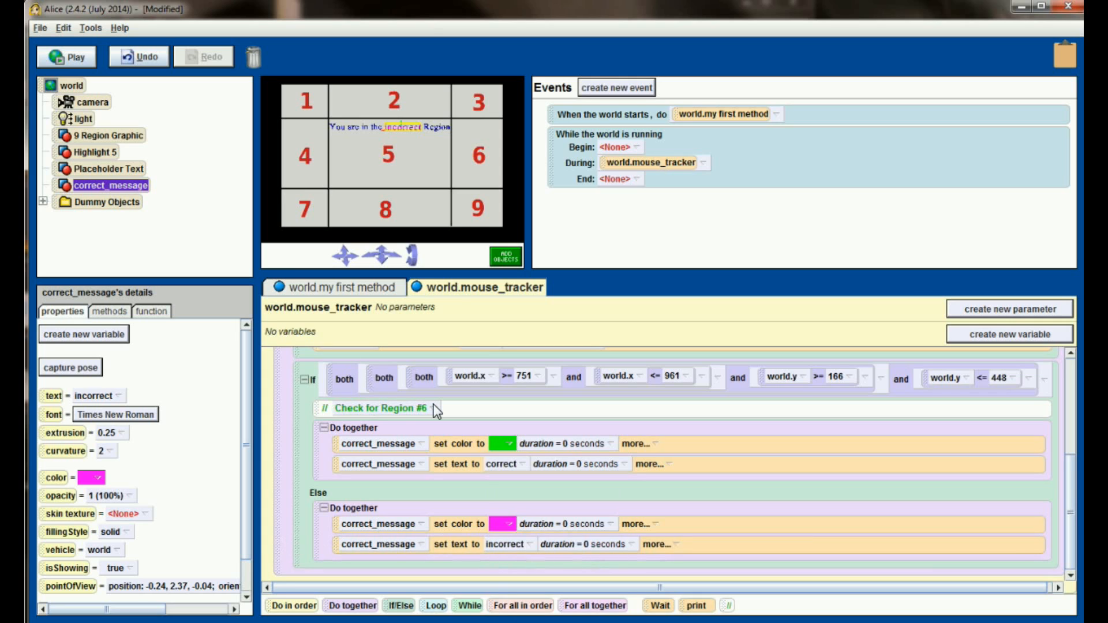
mouse_move(543, 438)
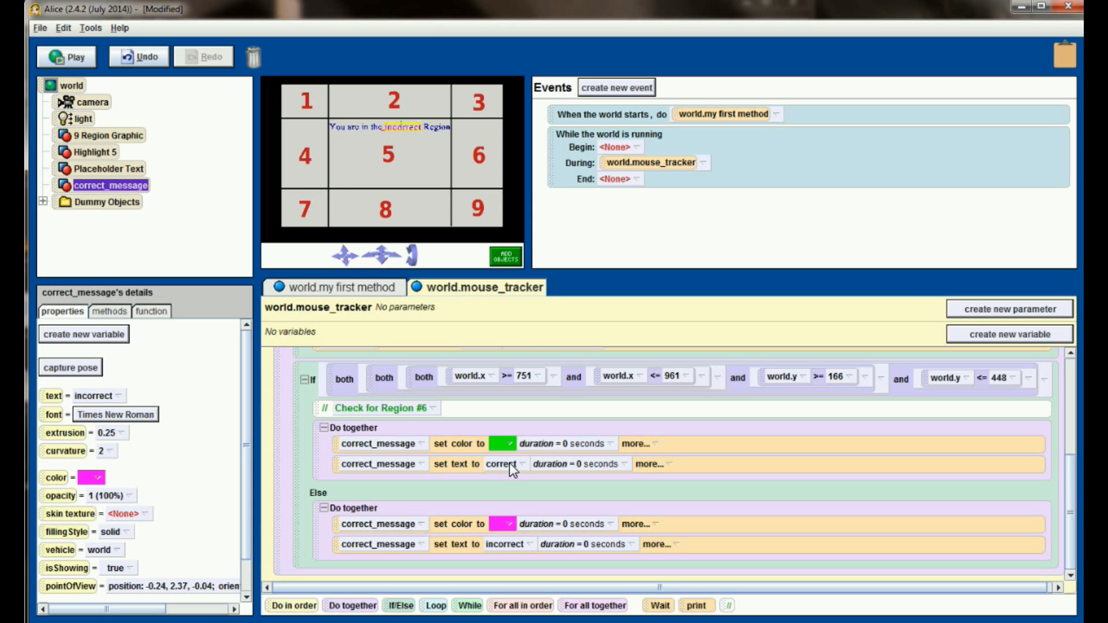
mouse_move(510, 542)
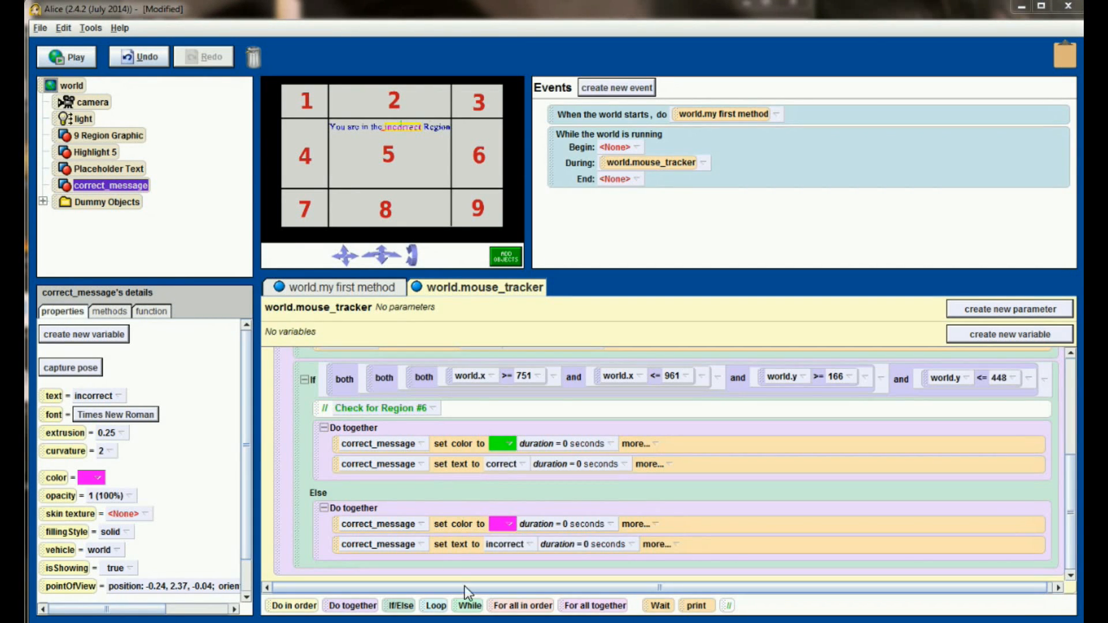
click(67, 56)
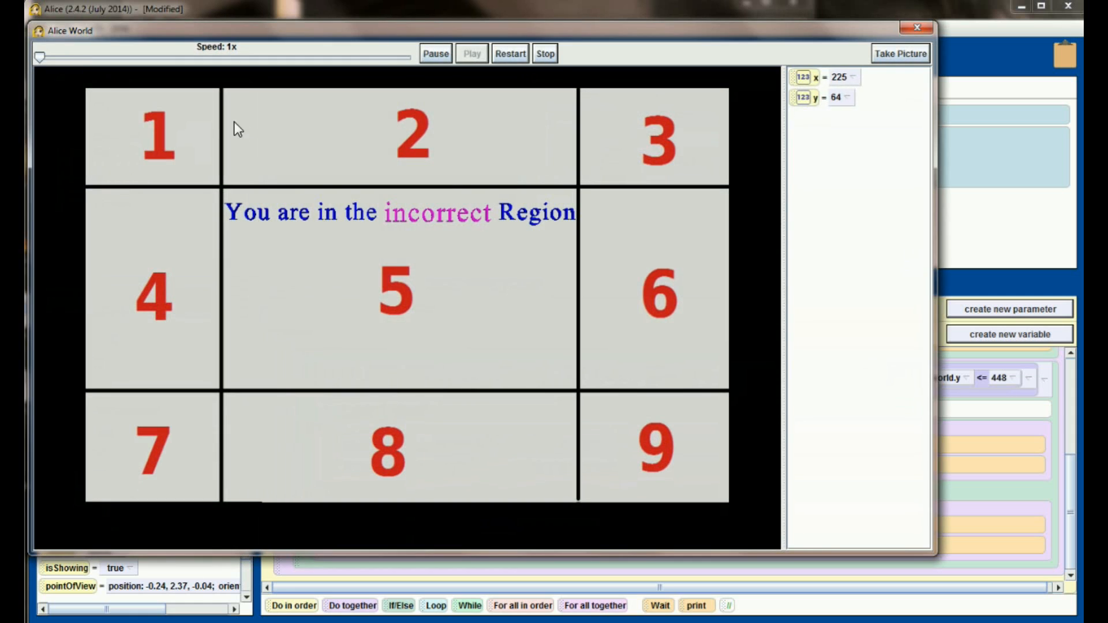